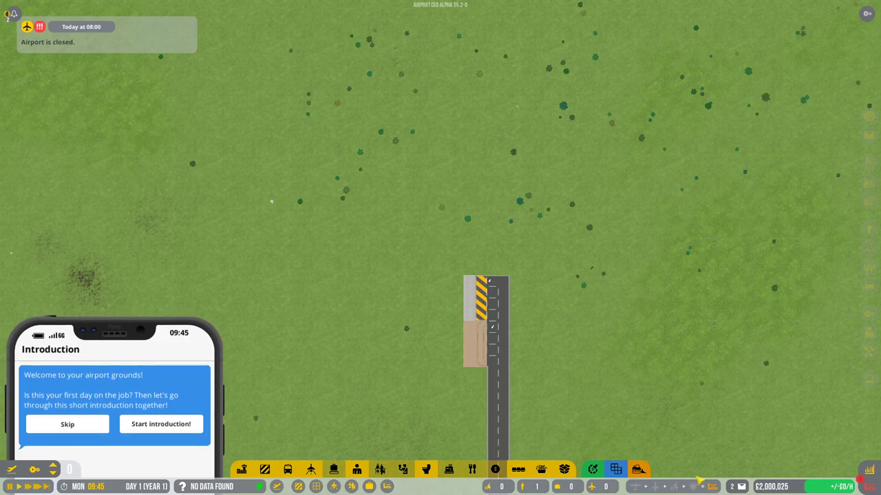
{"action": "mouse_move", "coordinate": [426, 154]}
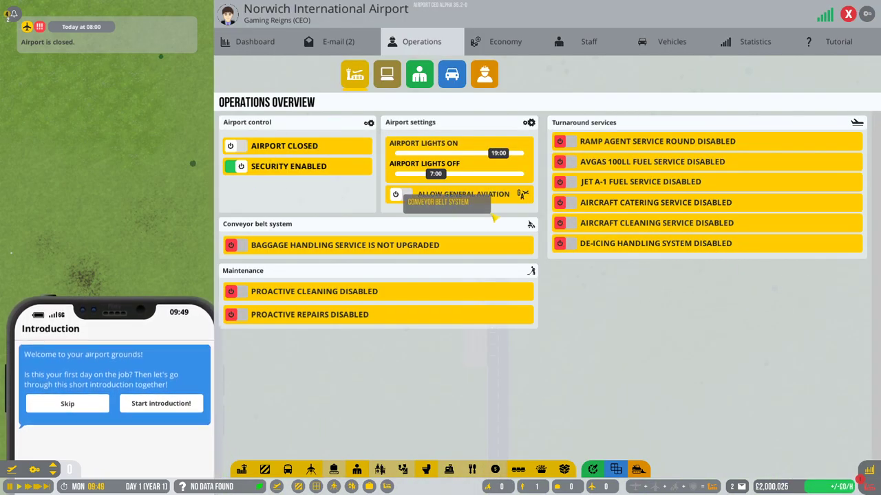
Start the guided introduction and advance through its cards to the 'begin constructing' step.
{"action": "left_click", "coordinate": [161, 404]}
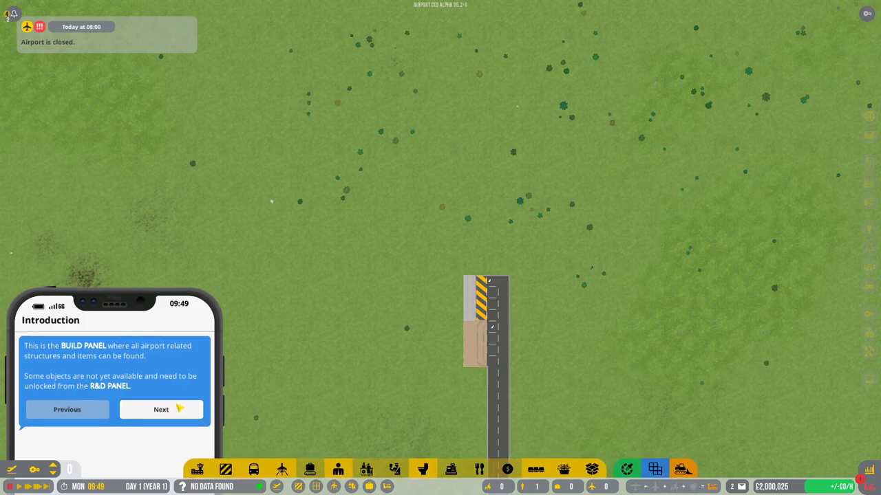
{"action": "left_click", "coordinate": [161, 410]}
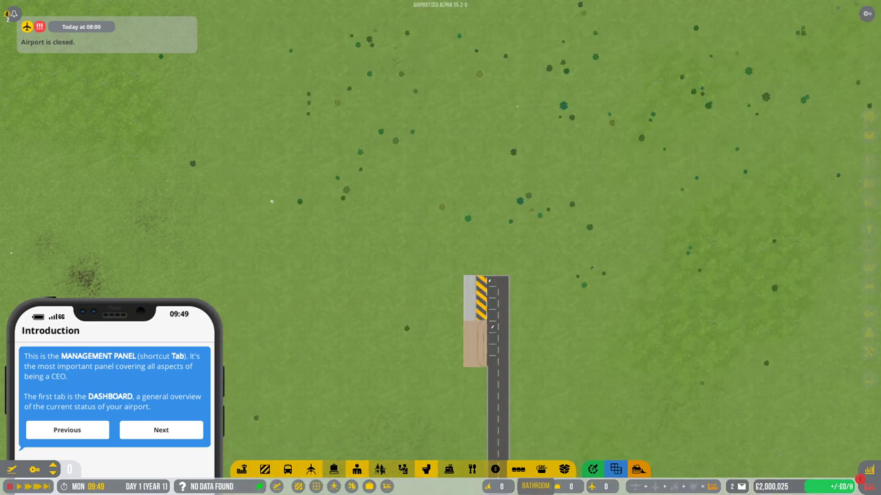
{"action": "left_click", "coordinate": [161, 430]}
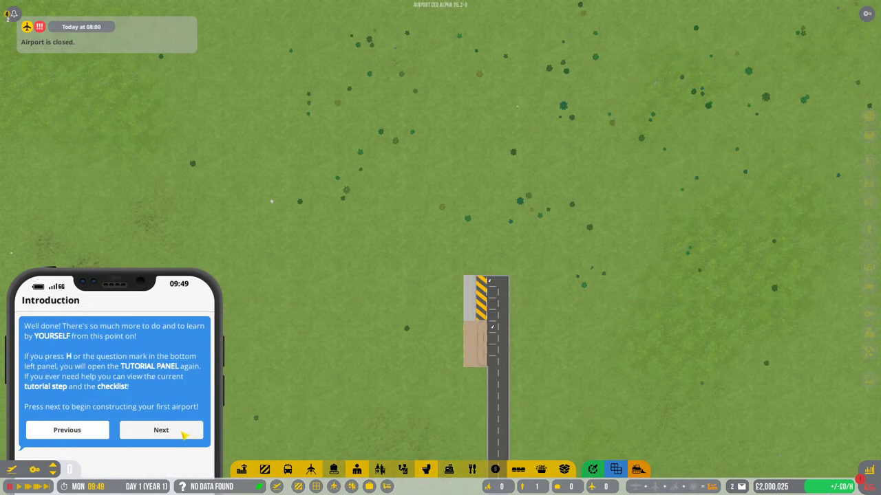
{"action": "left_click", "coordinate": [161, 430]}
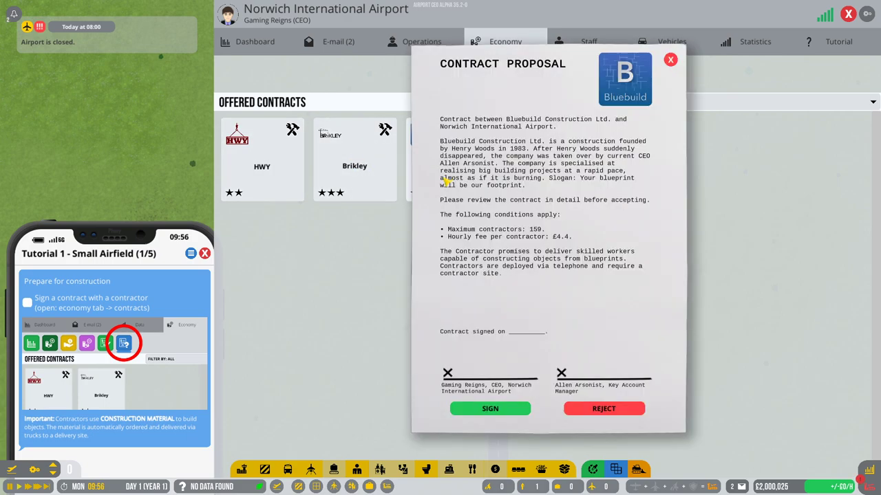
Sign and finalise the Bluebuild Construction contract, then close the management panel.
{"action": "left_click", "coordinate": [490, 408]}
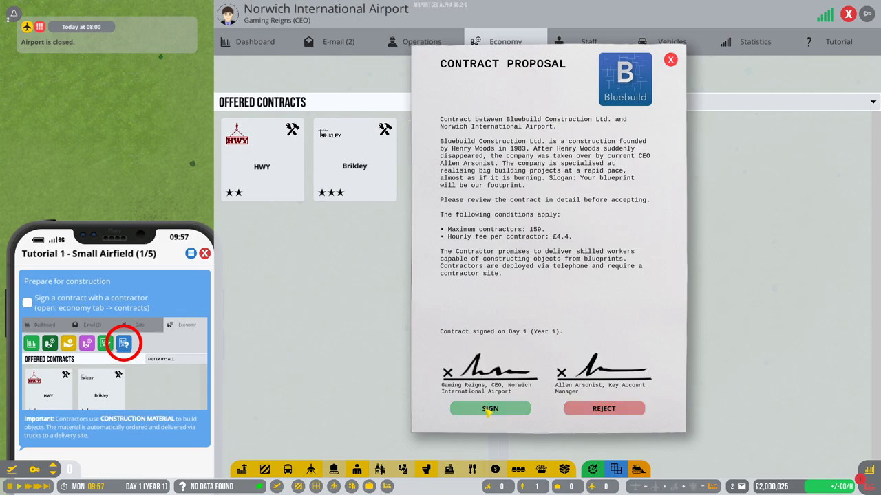
{"action": "left_click", "coordinate": [490, 408]}
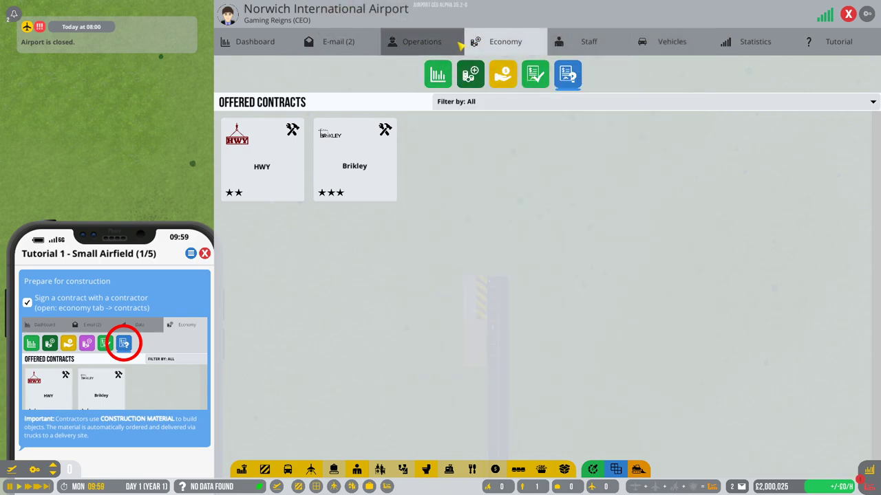
{"action": "left_click", "coordinate": [418, 42]}
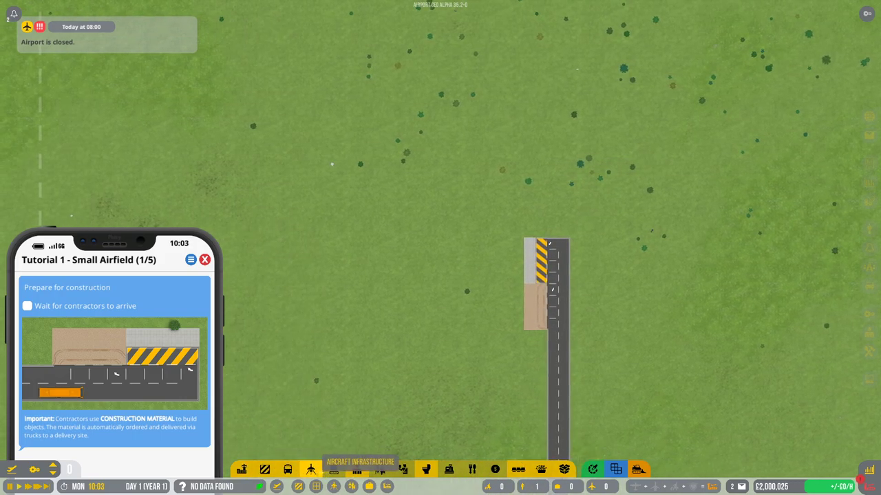
Place a small runway from aircraft infrastructure and drag a long taxiway strip beside it.
{"action": "left_click", "coordinate": [308, 468]}
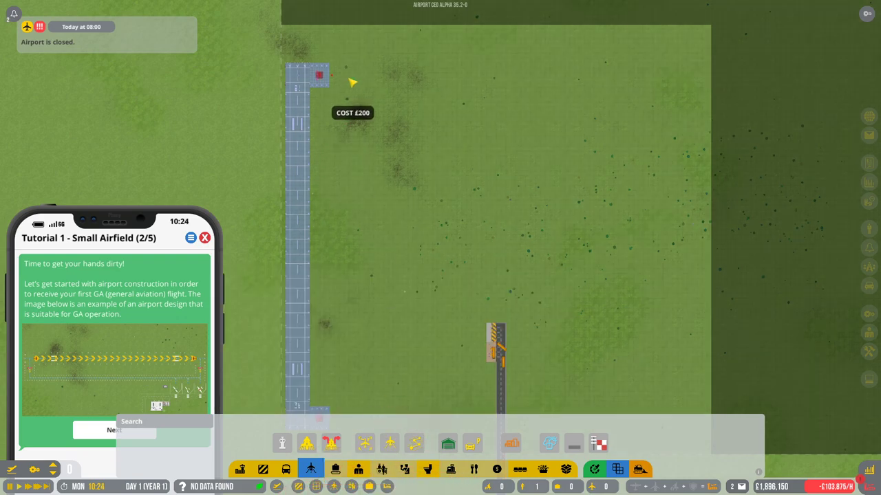
{"action": "left_click_drag", "start_coordinate": [333, 83], "coordinate": [333, 131]}
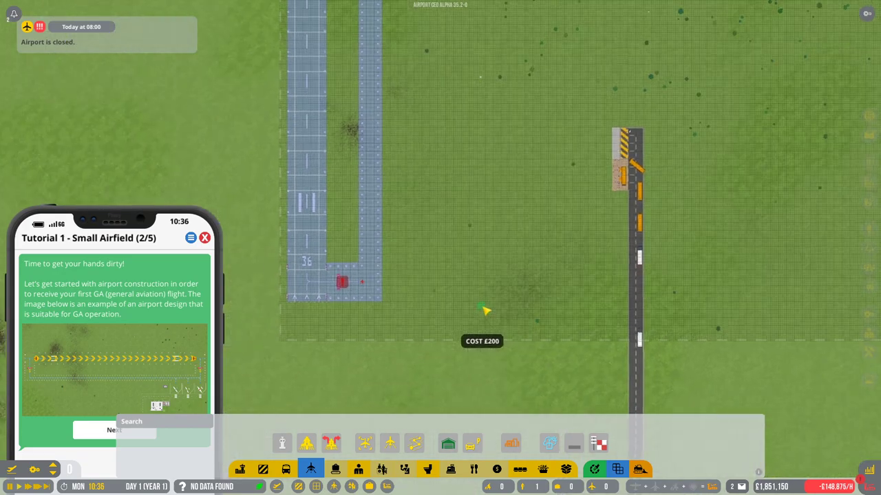
Place an aircraft stand variation in two facing rows, then pick taxiway foundation to join them.
{"action": "left_click", "coordinate": [311, 445]}
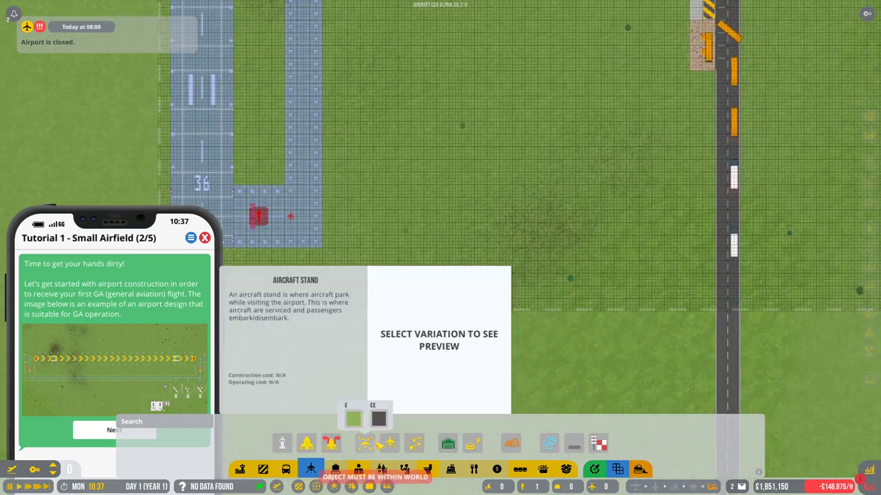
{"action": "left_click", "coordinate": [349, 419]}
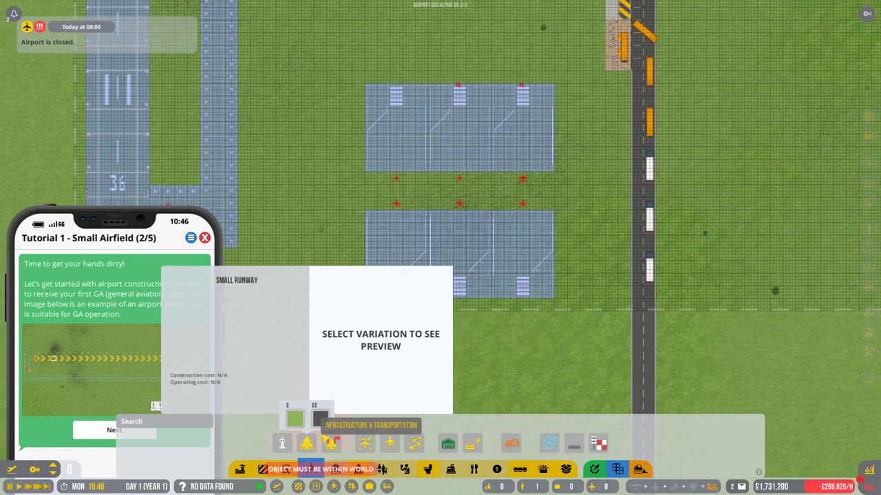
{"action": "left_click", "coordinate": [303, 441]}
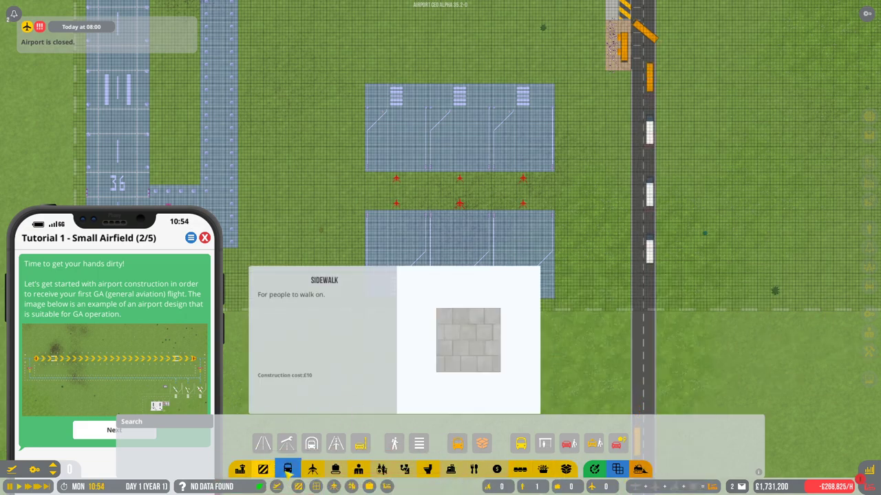
{"action": "mouse_move", "coordinate": [287, 466]}
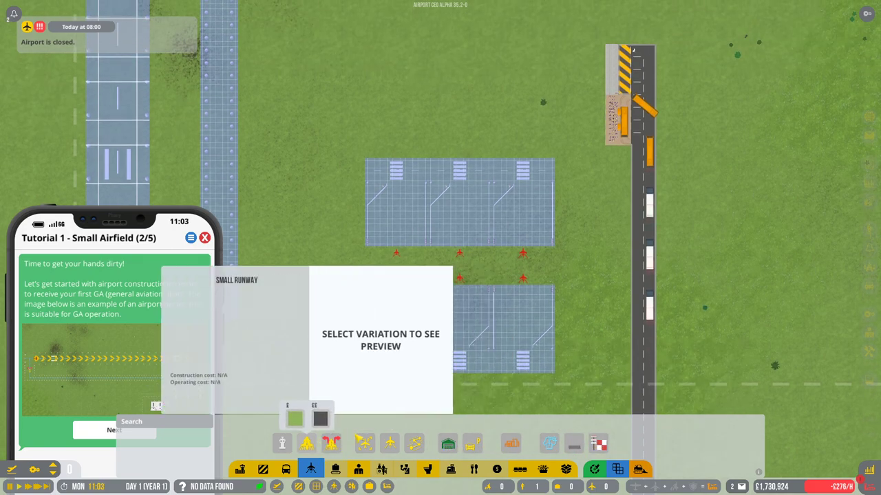
{"action": "left_click", "coordinate": [386, 443]}
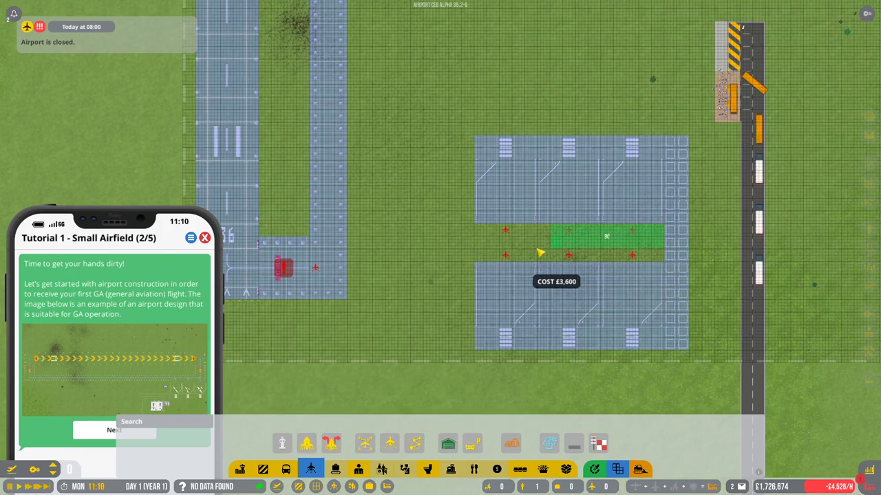
Drag taxiway foundation across the gap between the two stand rows.
{"action": "left_click_drag", "start_coordinate": [606, 242], "coordinate": [351, 242]}
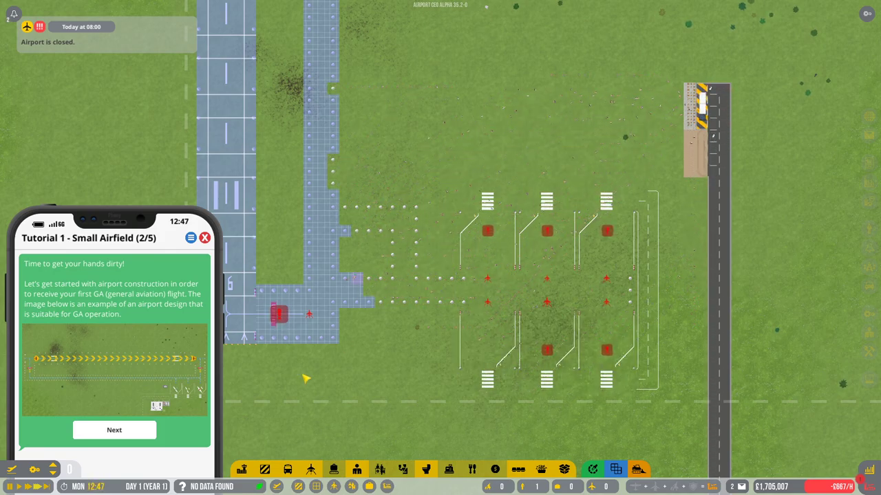
Advance to the airside construction step and start positioning the next build item near the road.
{"action": "left_click", "coordinate": [115, 429]}
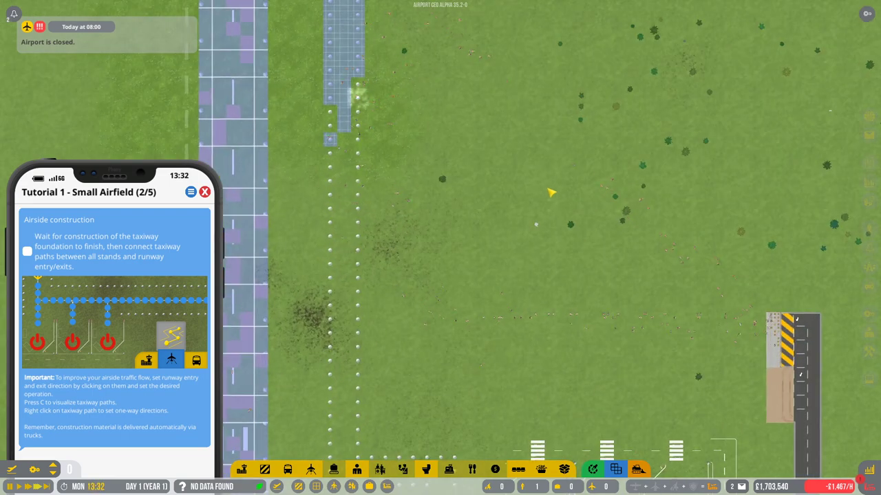
{"action": "left_click", "coordinate": [242, 469]}
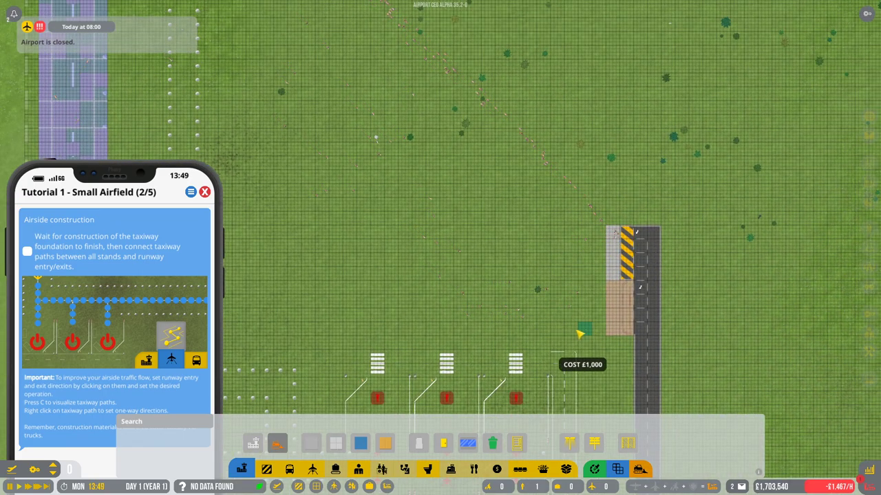
{"action": "mouse_move", "coordinate": [582, 232]}
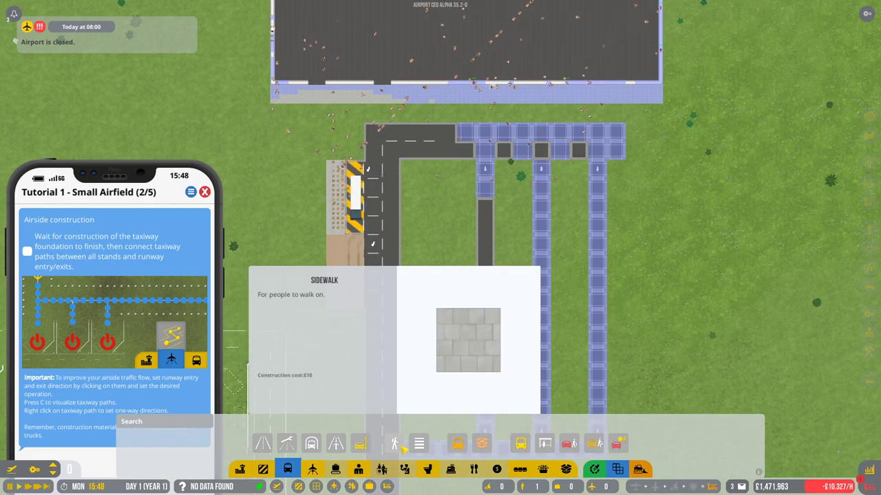
Place taxiway foundation tiles linking the aircraft stands toward the runway.
{"action": "left_click", "coordinate": [419, 444]}
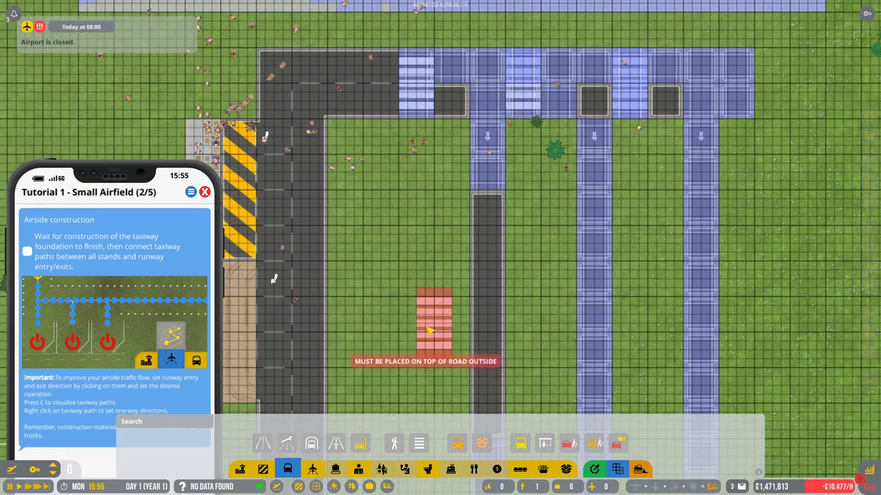
{"action": "left_click", "coordinate": [395, 444]}
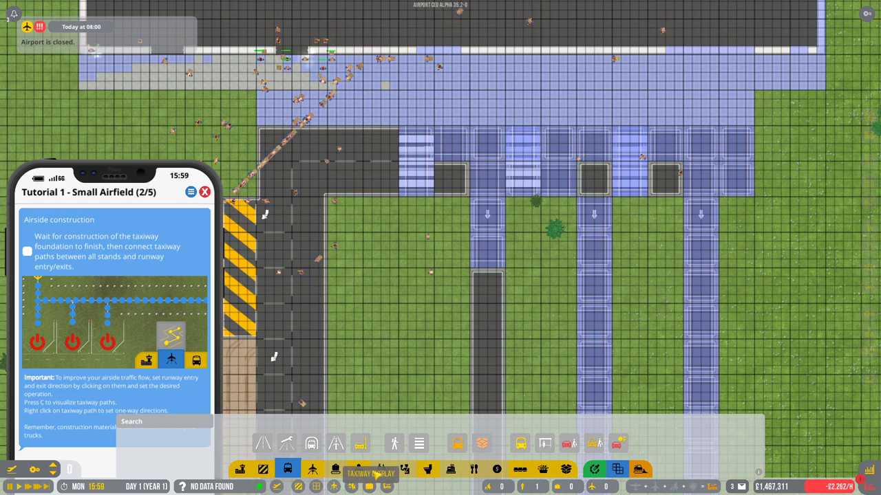
{"action": "left_click", "coordinate": [390, 443]}
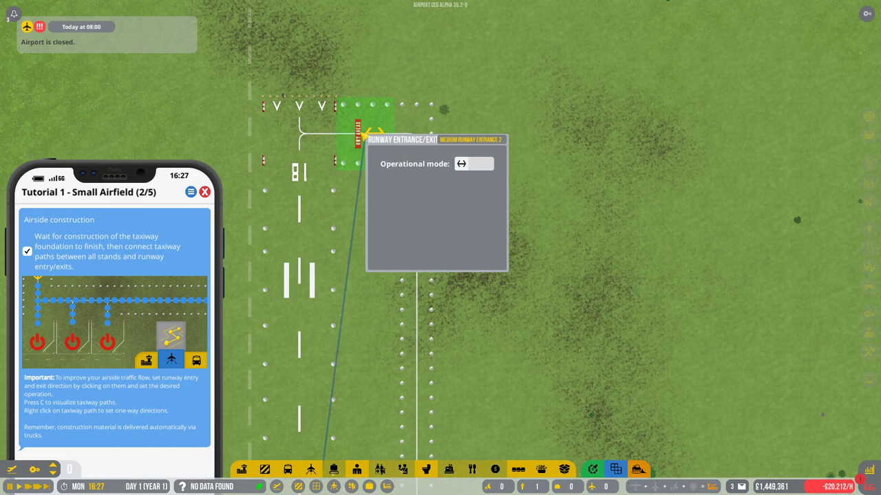
Dismiss the runway entrance details and lay a taxiway path from the runway to the stands.
{"action": "left_click", "coordinate": [475, 164]}
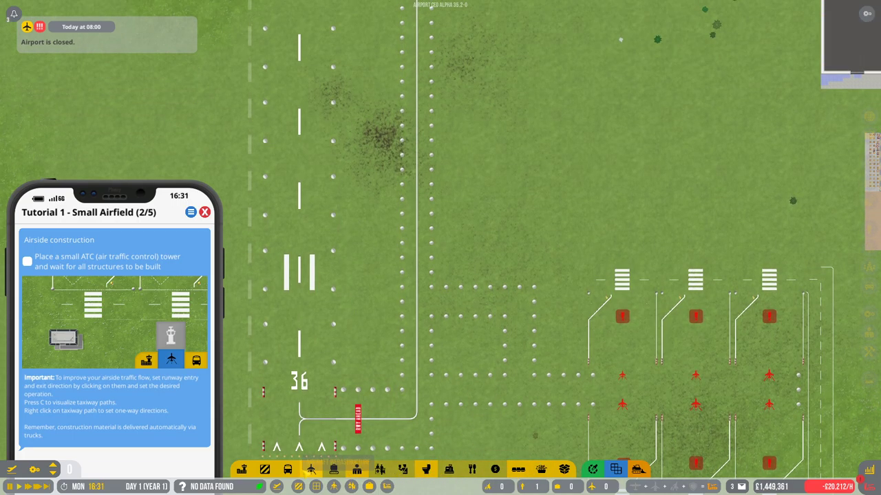
{"action": "left_click", "coordinate": [311, 470]}
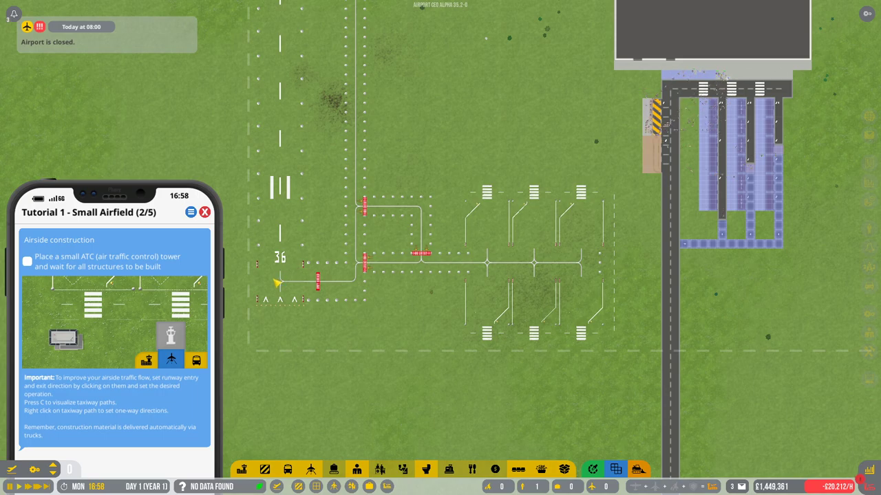
{"action": "left_click", "coordinate": [251, 468]}
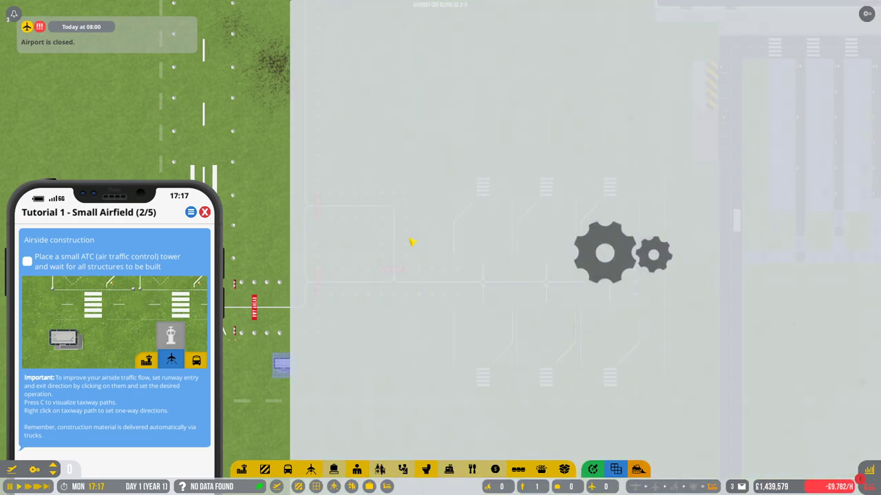
In the operations overview, switch the airport to Open and enable Allow General Aviation.
{"action": "left_click", "coordinate": [504, 41]}
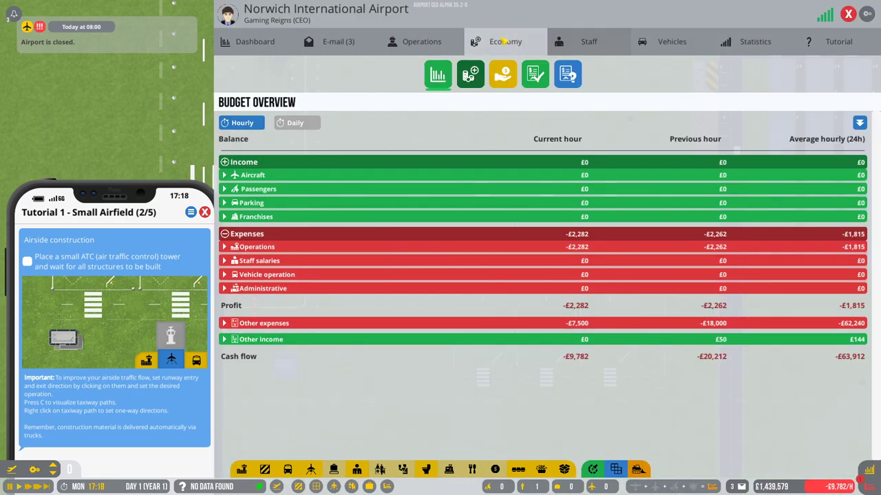
{"action": "left_click", "coordinate": [421, 42]}
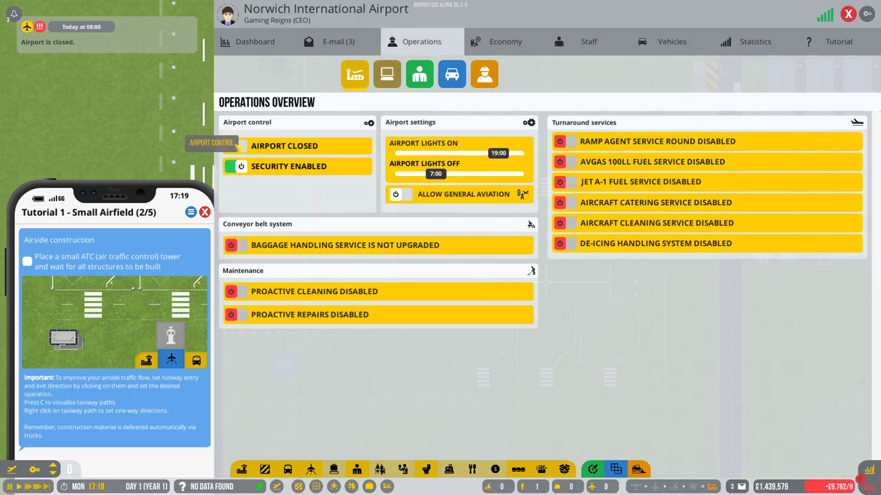
{"action": "left_click", "coordinate": [237, 146]}
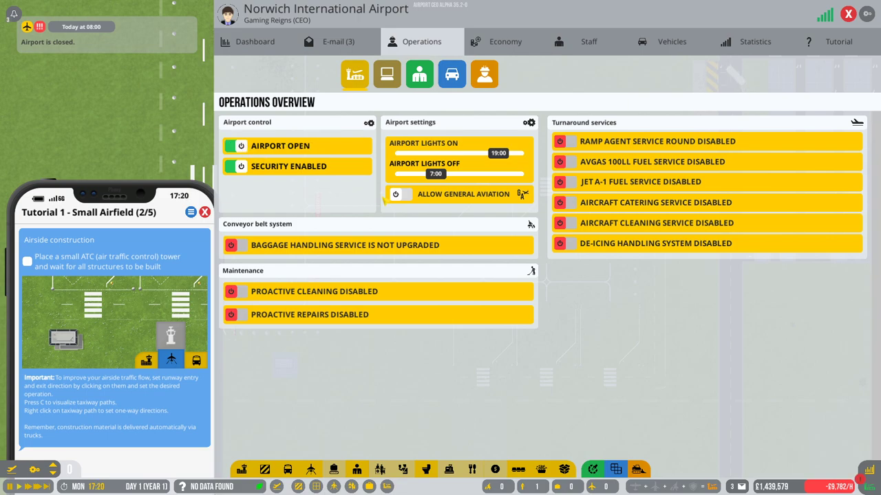
{"action": "left_click", "coordinate": [400, 194]}
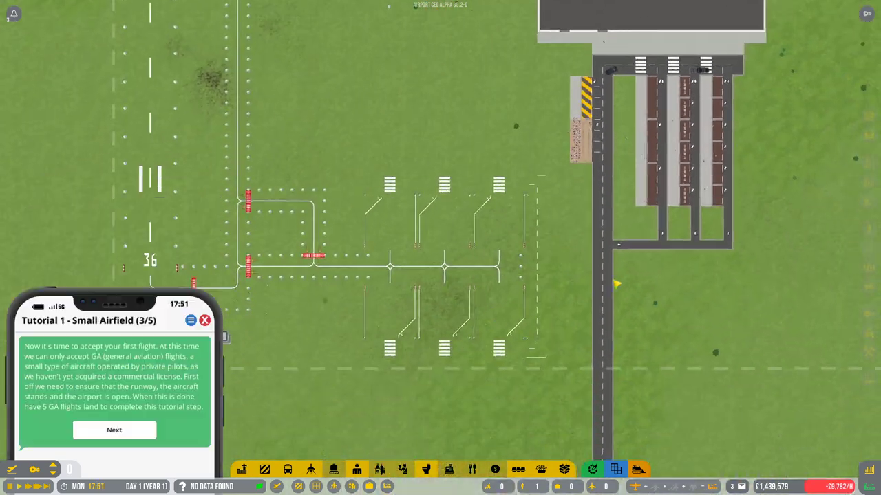
Advance to the GA flights tutorial step and place a wall along the terminal's marked outline.
{"action": "left_click", "coordinate": [114, 429]}
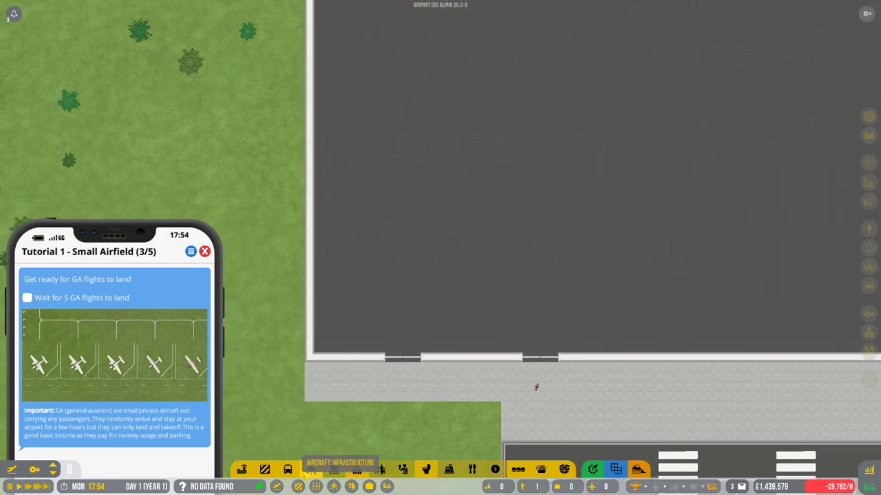
{"action": "mouse_move", "coordinate": [377, 467]}
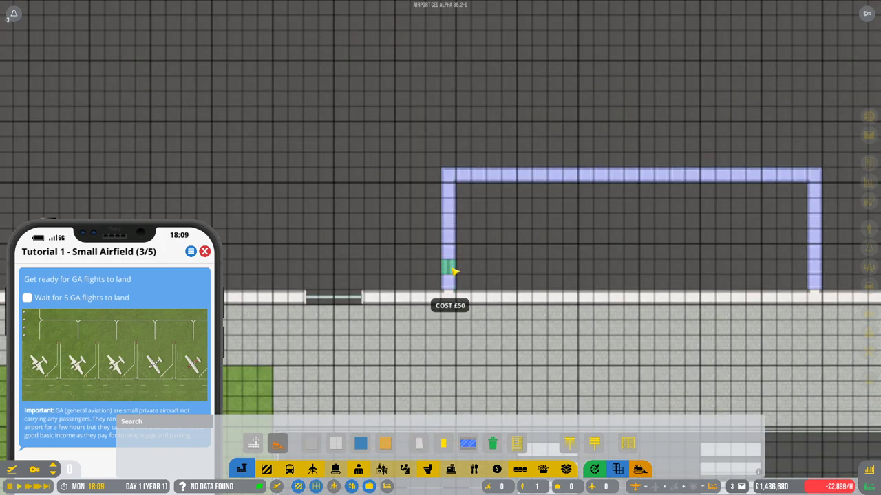
{"action": "left_click", "coordinate": [437, 445]}
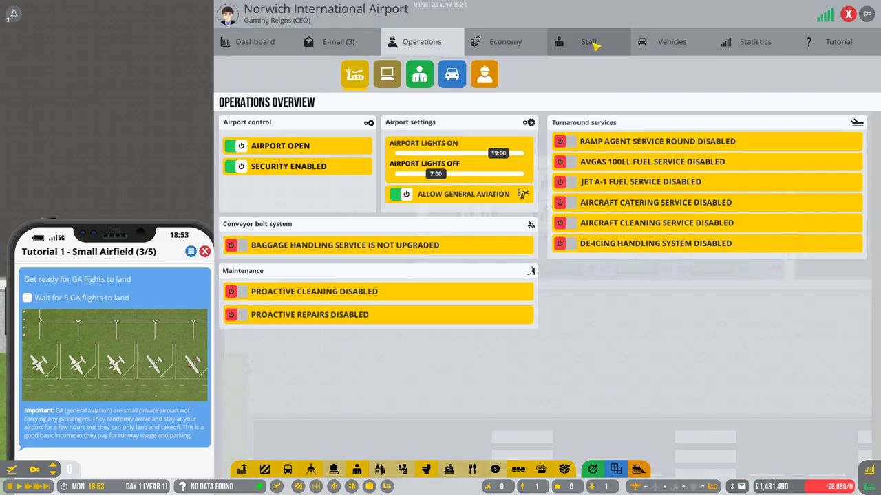
Filter the staff applicants to Administrator and hire the remaining candidate.
{"action": "left_click", "coordinate": [586, 42]}
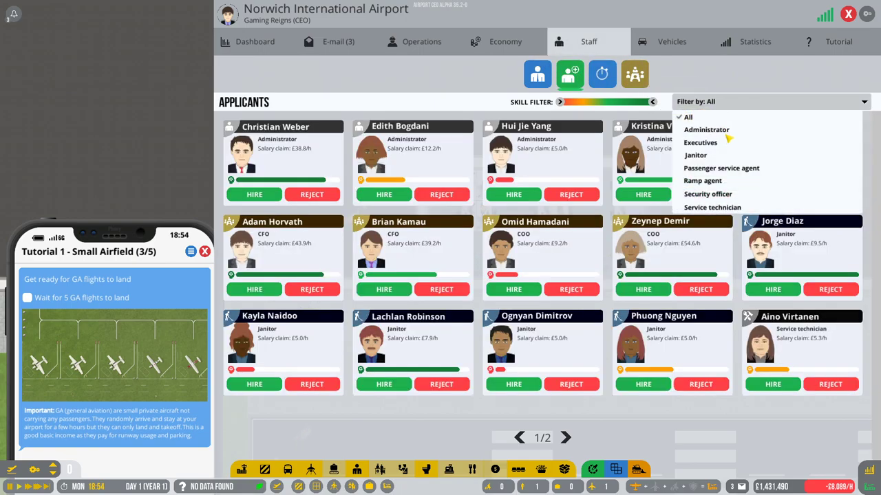
{"action": "left_click", "coordinate": [706, 130]}
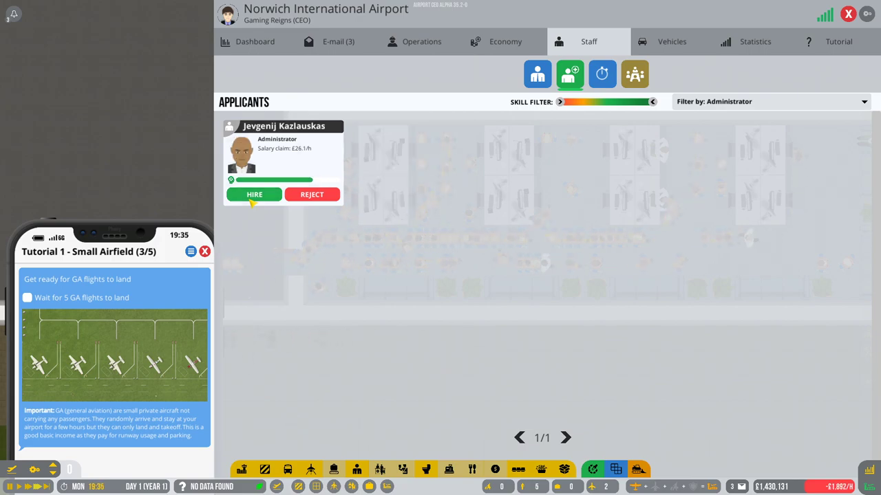
{"action": "left_click", "coordinate": [254, 194]}
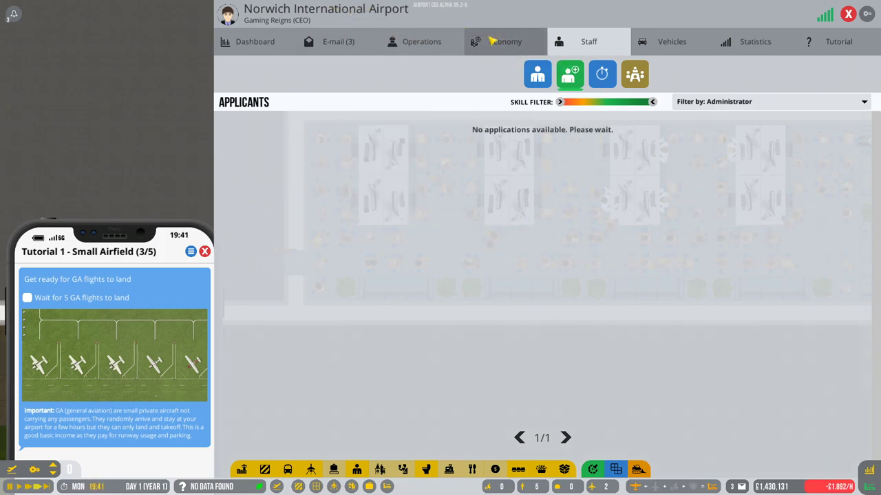
Assign administrators to the Commercial License R&D project in Operations.
{"action": "left_click", "coordinate": [421, 41]}
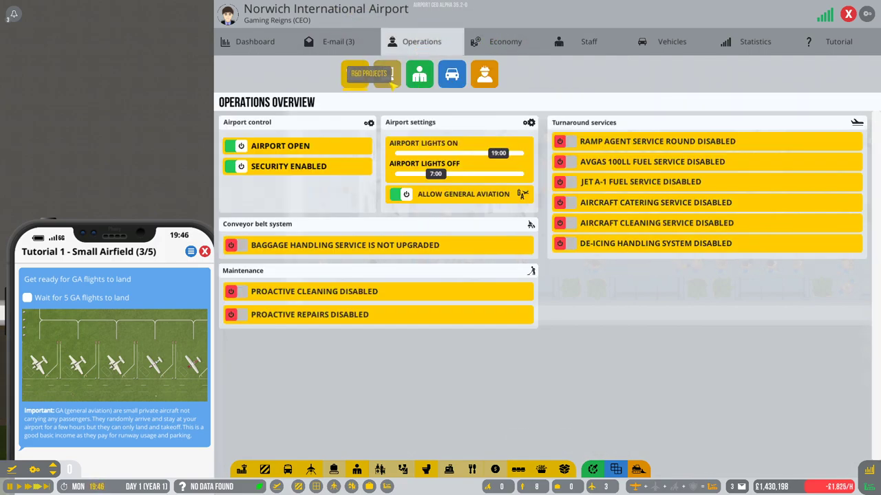
{"action": "left_click", "coordinate": [366, 74]}
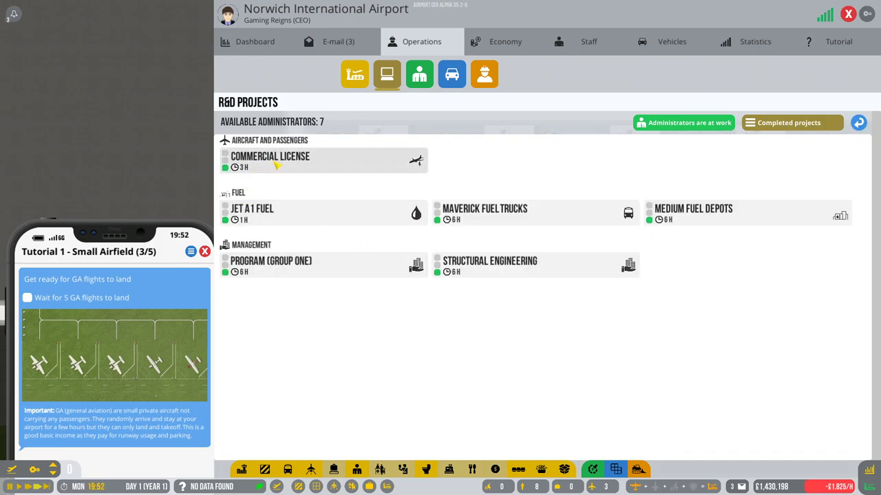
{"action": "left_click", "coordinate": [283, 157]}
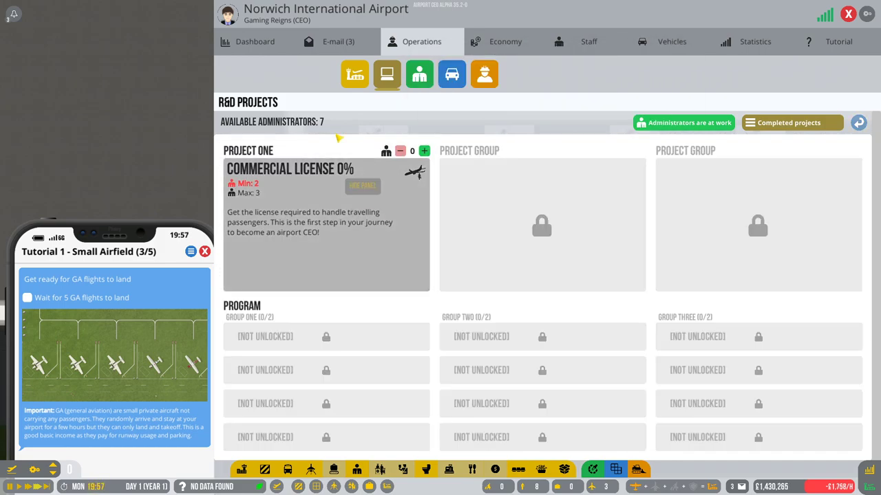
{"action": "left_click", "coordinate": [424, 150]}
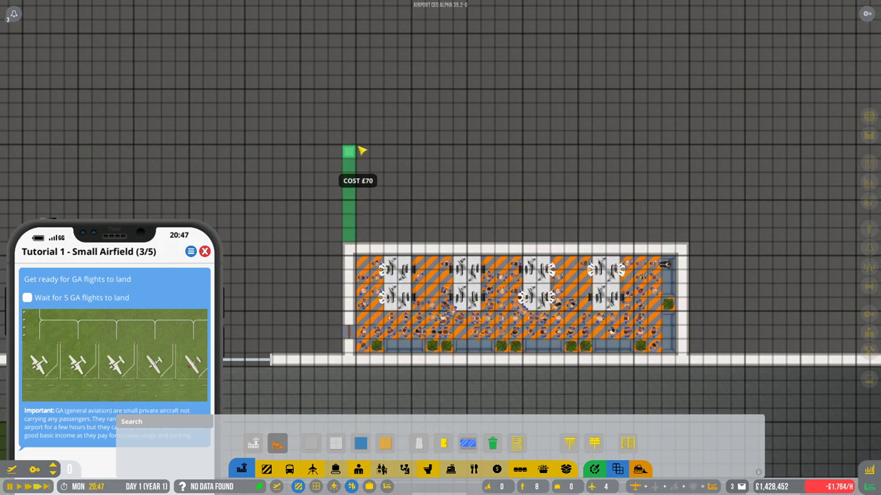
Draw a wall section extending from the terminal while the tutorial advances to the refueling step.
{"action": "left_click_drag", "start_coordinate": [351, 152], "coordinate": [520, 151]}
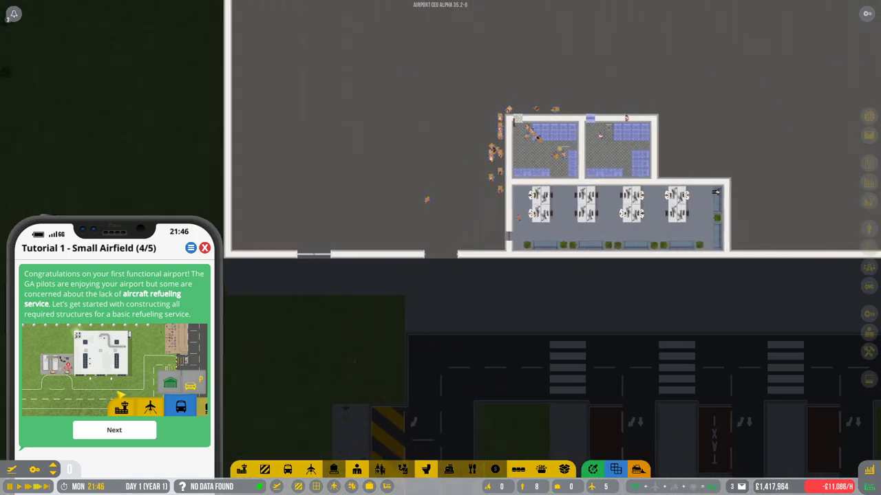
Advance the tutorial, place the vehicle checkpoint by the road and lay asphalt beside it.
{"action": "left_click", "coordinate": [114, 429]}
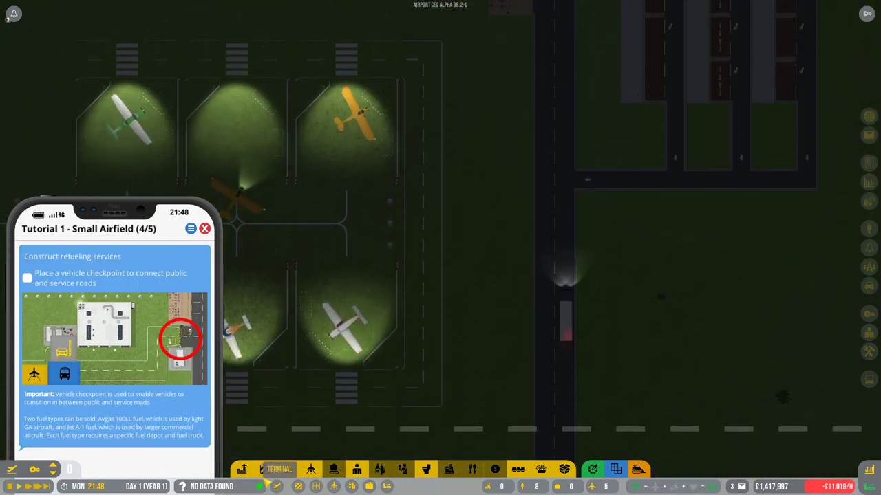
{"action": "left_click", "coordinate": [270, 469]}
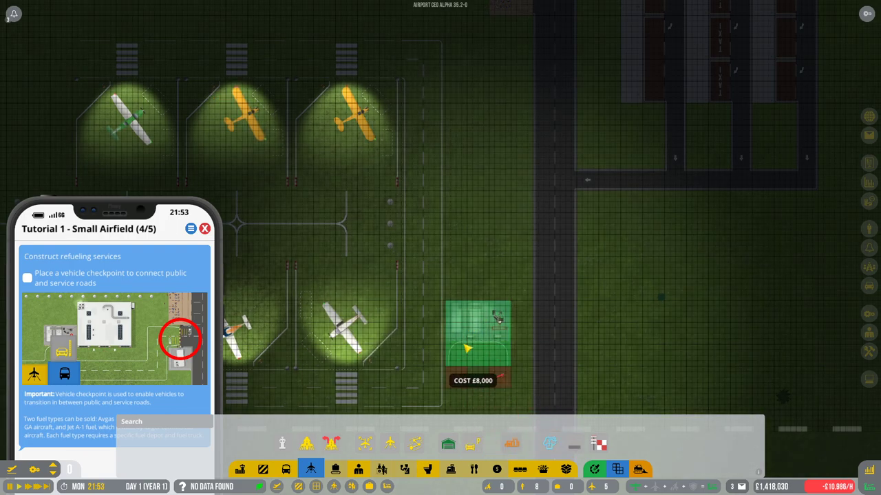
{"action": "scroll", "scroll_direction": "down", "scroll_amount": 3}
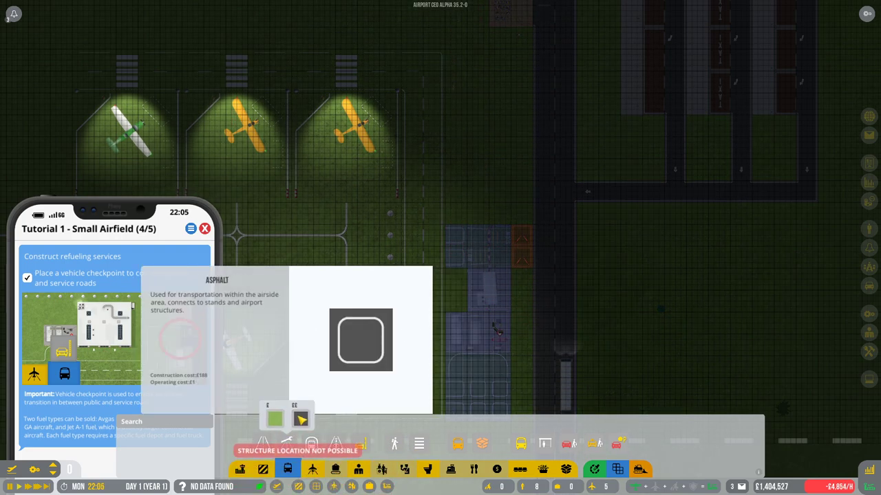
{"action": "left_click", "coordinate": [543, 314]}
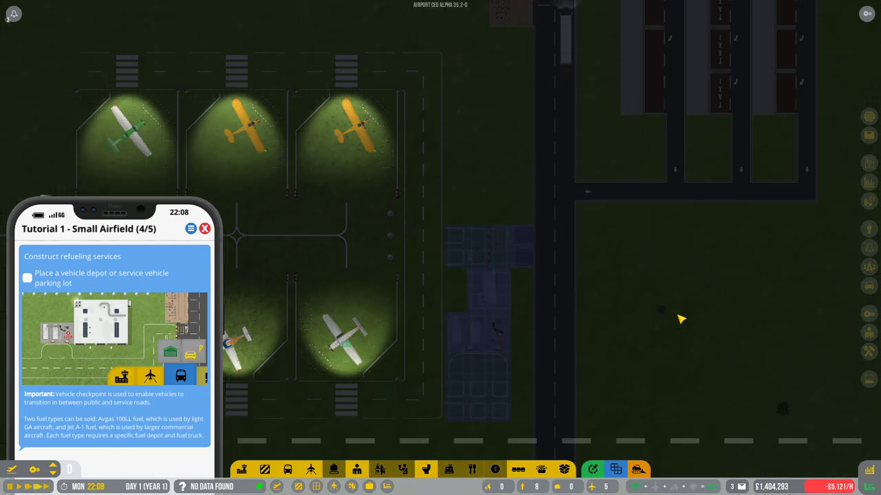
{"action": "mouse_move", "coordinate": [532, 239]}
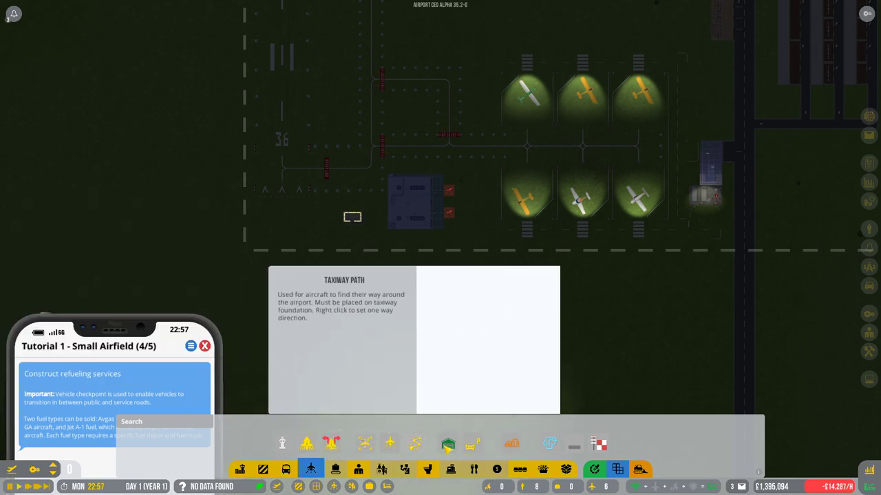
Place the vehicle depot on the asphalt next to the checkpoint.
{"action": "left_click", "coordinate": [310, 445]}
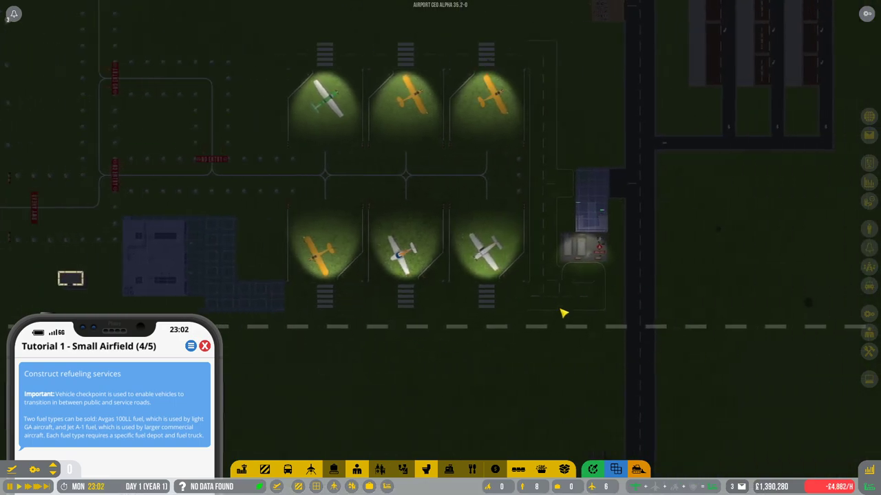
Show the offered contracts in Economy filtered to aviation fuel suppliers.
{"action": "left_click", "coordinate": [503, 41]}
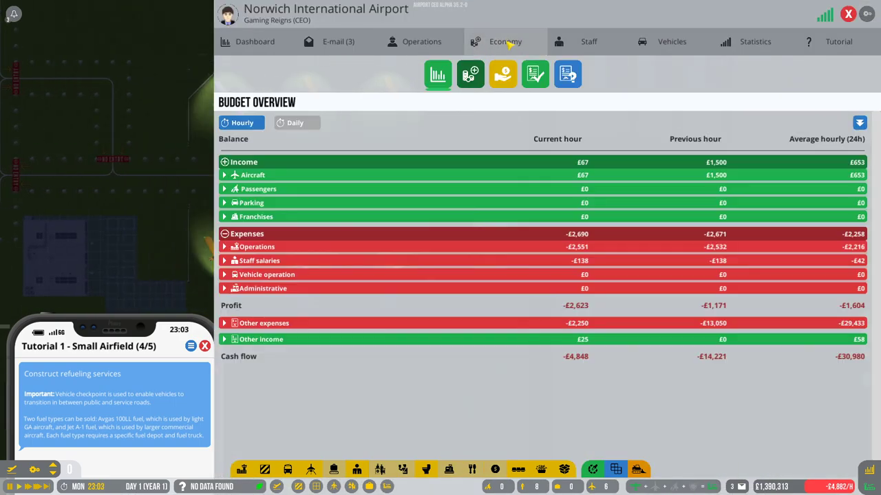
{"action": "left_click", "coordinate": [567, 74]}
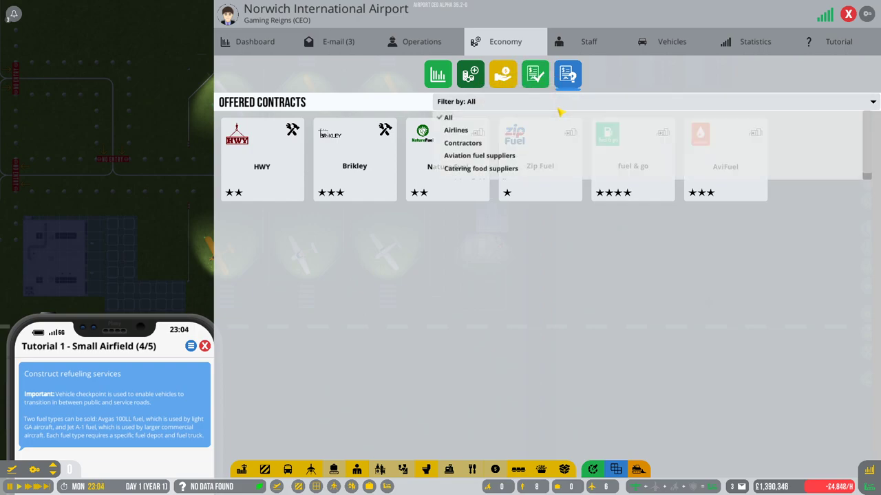
{"action": "left_click", "coordinate": [479, 155]}
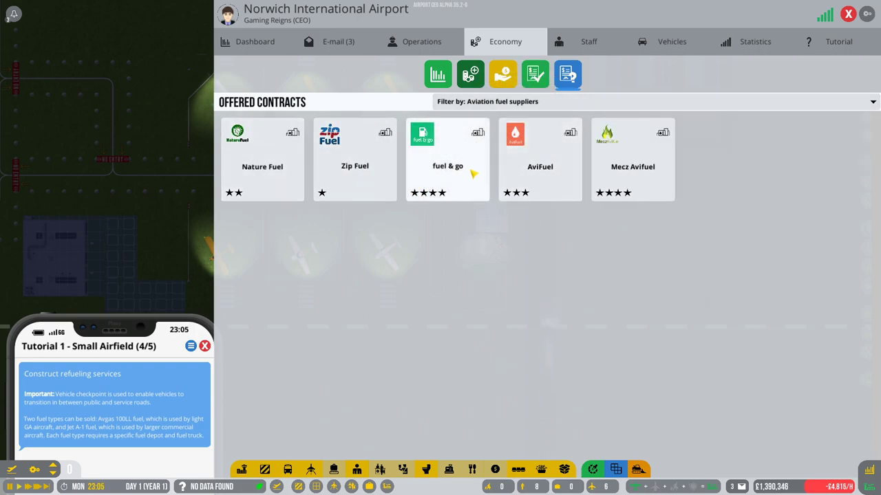
{"action": "left_click", "coordinate": [633, 159]}
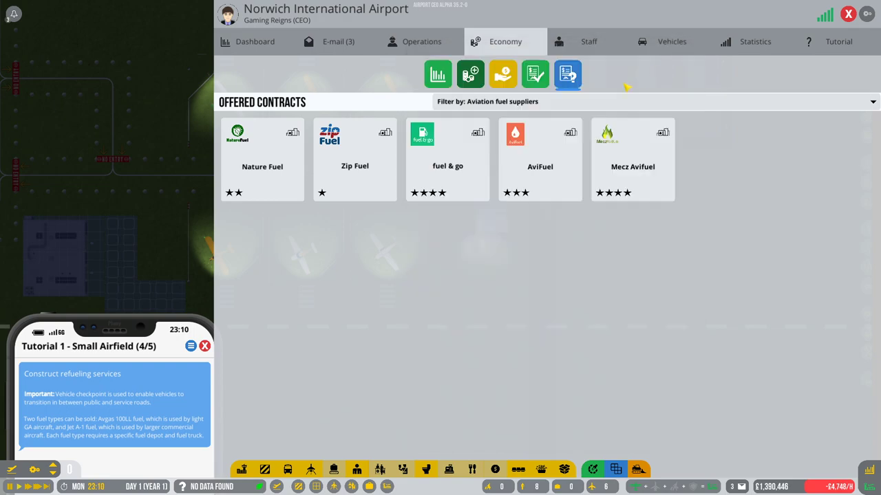
Review the Nature Fuel proposal, leave it unsigned, and open another fuel supplier's proposal.
{"action": "left_click", "coordinate": [261, 158]}
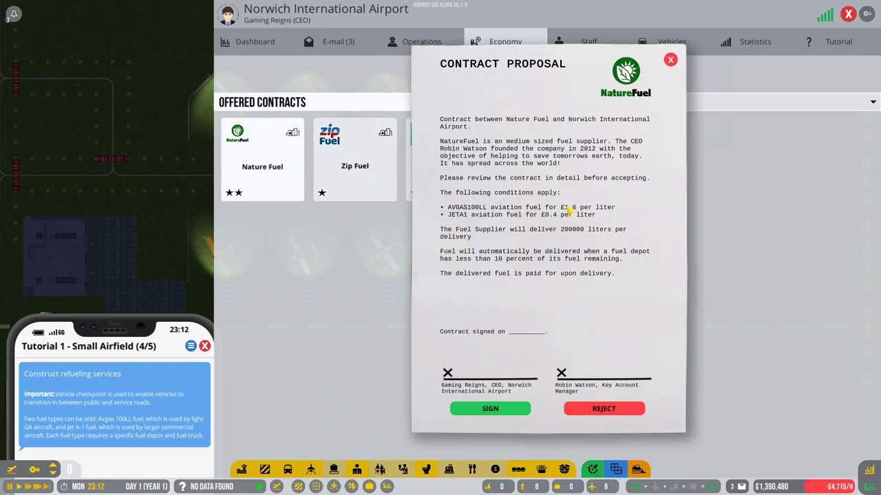
{"action": "left_click", "coordinate": [669, 61]}
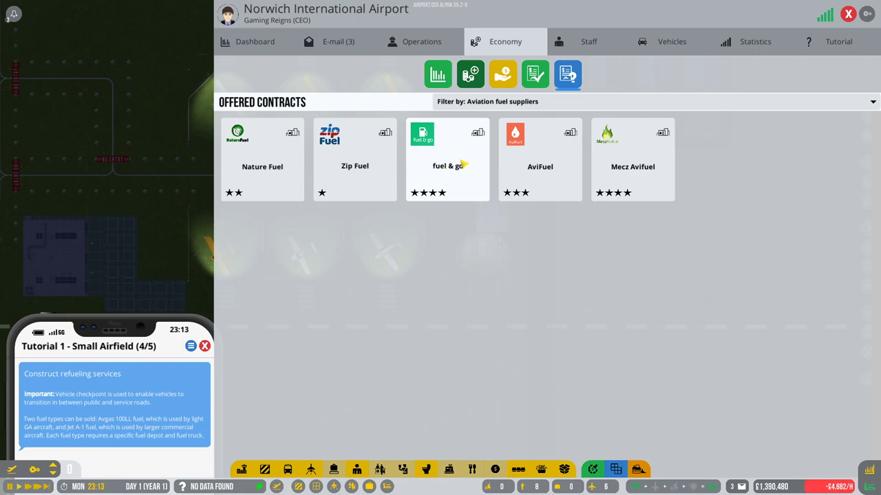
{"action": "left_click", "coordinate": [448, 159]}
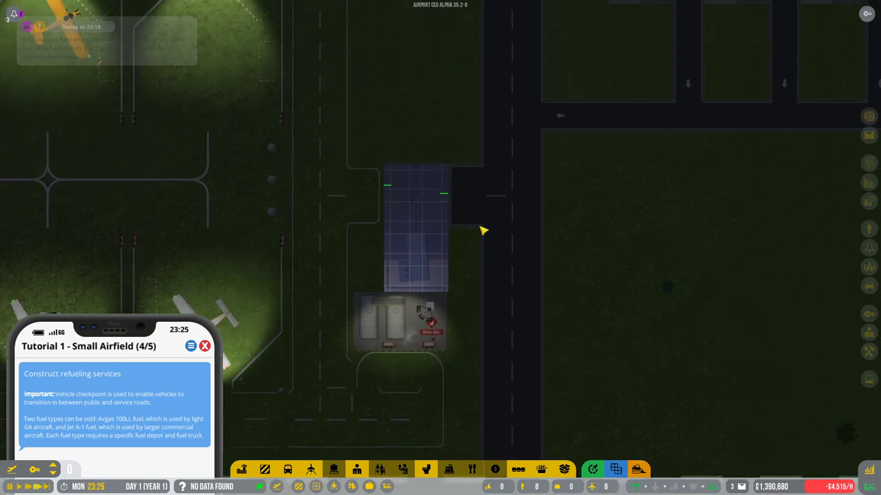
Attempt to order a Fjord Avgas 100LL fuel truck in Procurement and dismiss the requirements warning.
{"action": "left_click", "coordinate": [567, 74]}
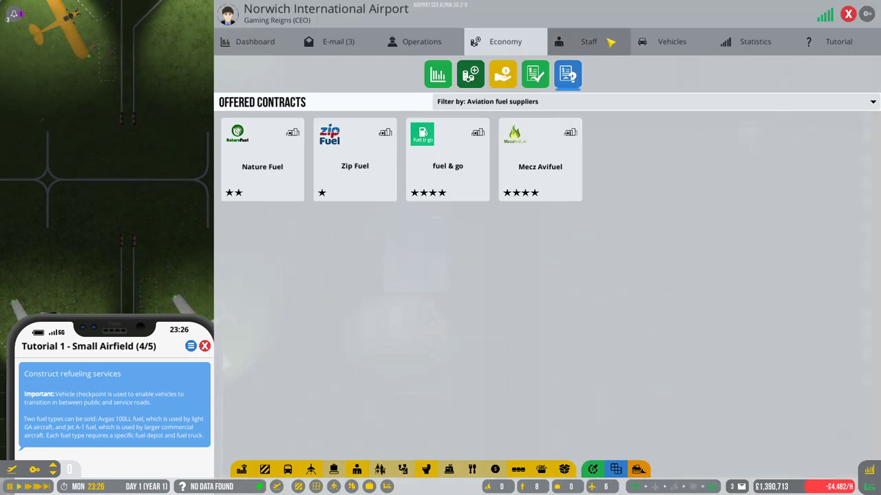
{"action": "left_click", "coordinate": [670, 42]}
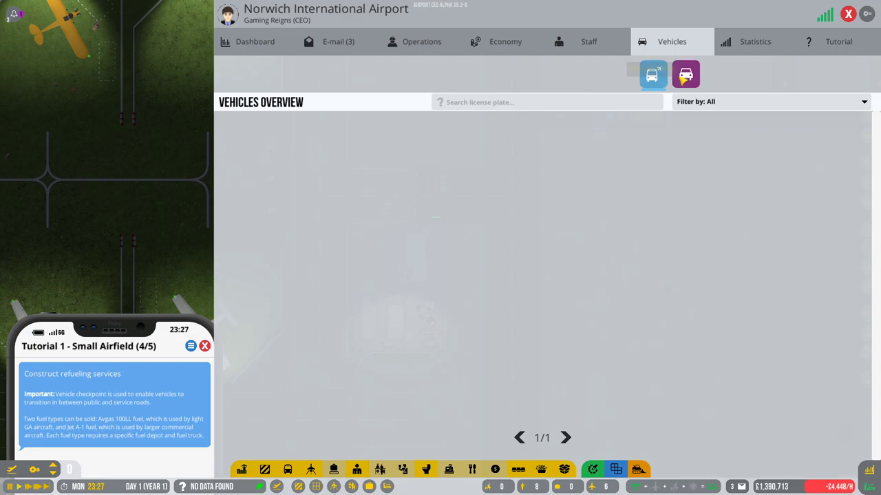
{"action": "left_click", "coordinate": [686, 74]}
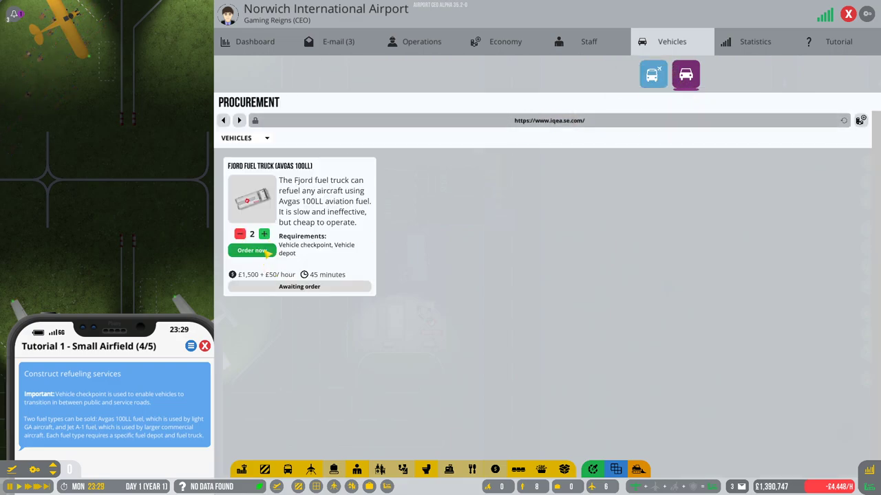
{"action": "left_click", "coordinate": [250, 251]}
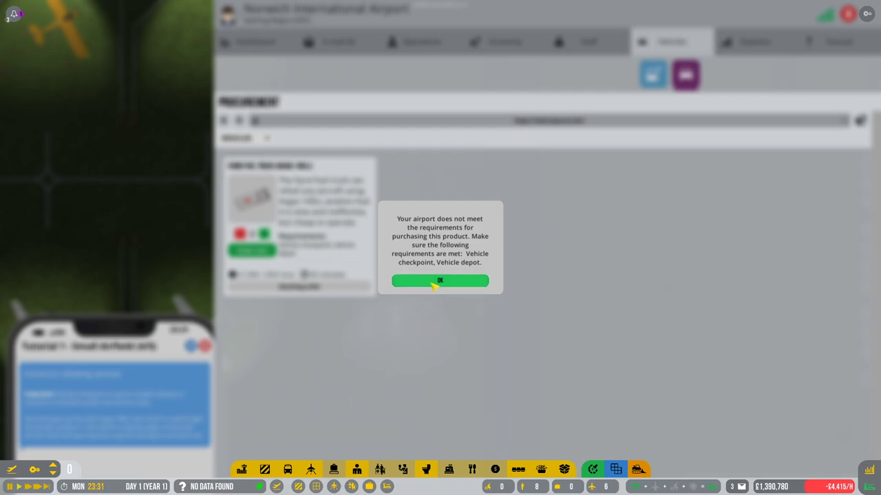
{"action": "left_click", "coordinate": [439, 281]}
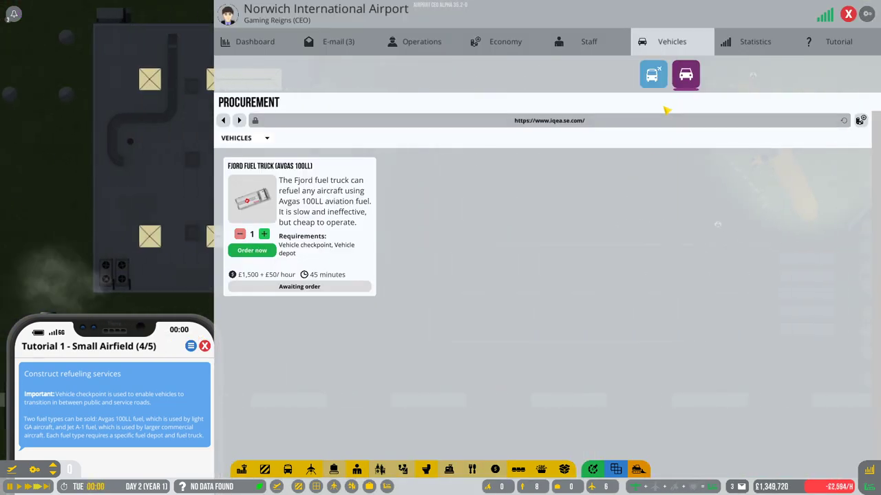
Raise the Fjord fuel truck quantity to 2 and order again.
{"action": "left_click", "coordinate": [265, 234]}
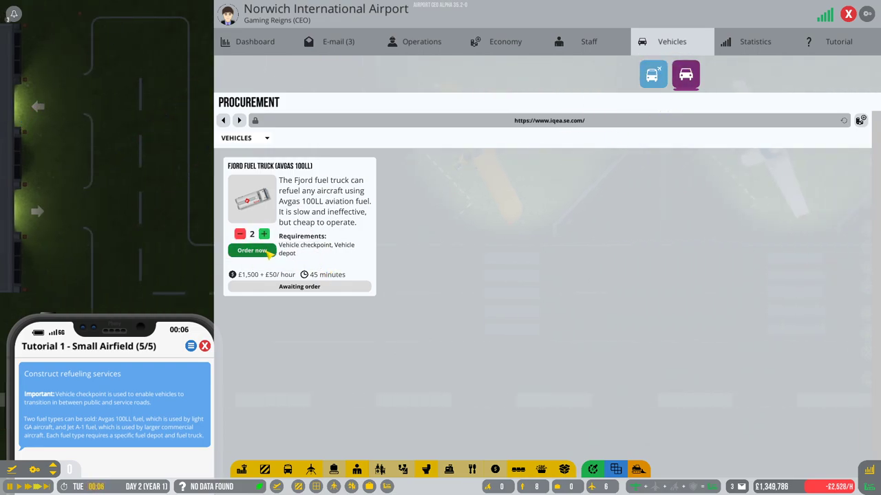
{"action": "left_click", "coordinate": [251, 250]}
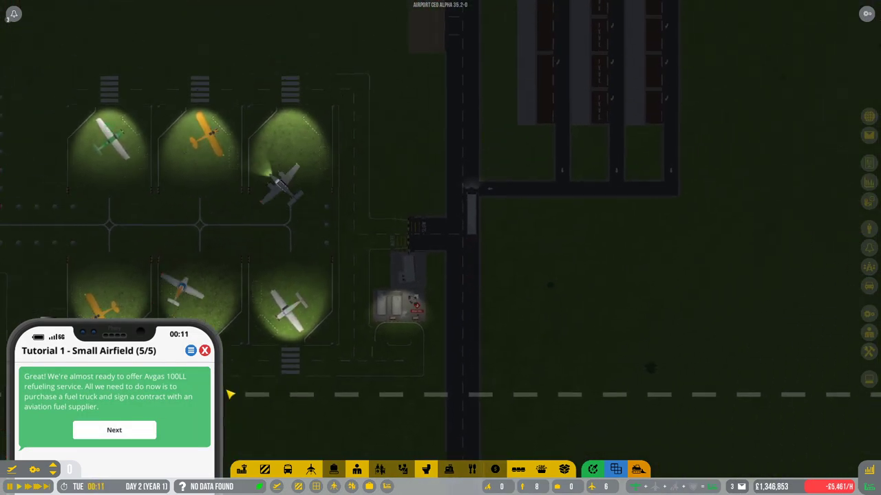
Advance the tutorial and start the Program (group one) research project in R&D.
{"action": "left_click", "coordinate": [115, 429]}
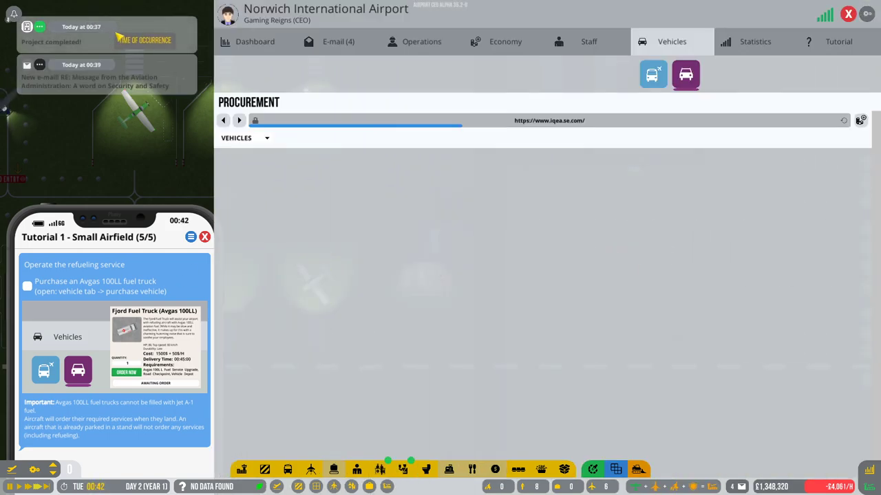
{"action": "left_click", "coordinate": [421, 41]}
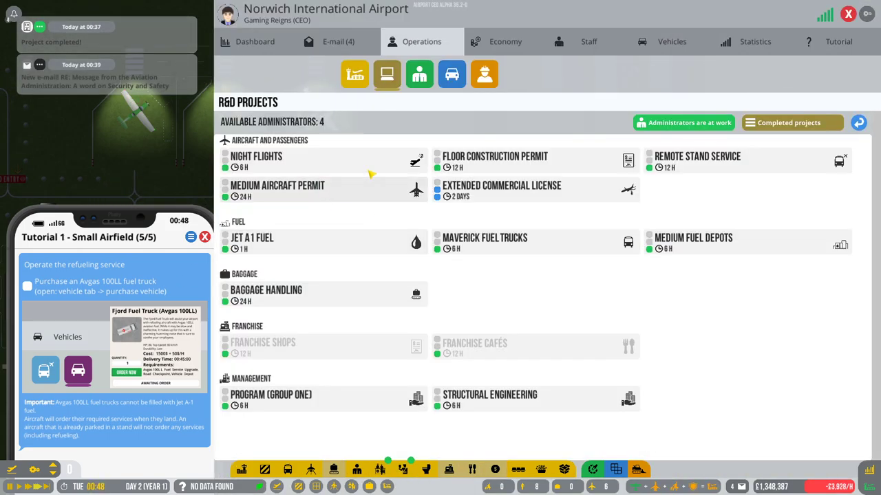
{"action": "left_click", "coordinate": [278, 395]}
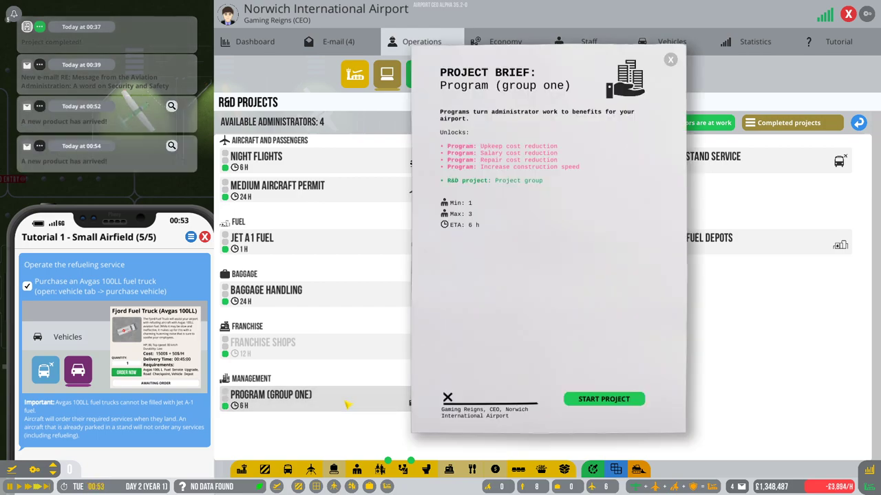
{"action": "left_click", "coordinate": [604, 399]}
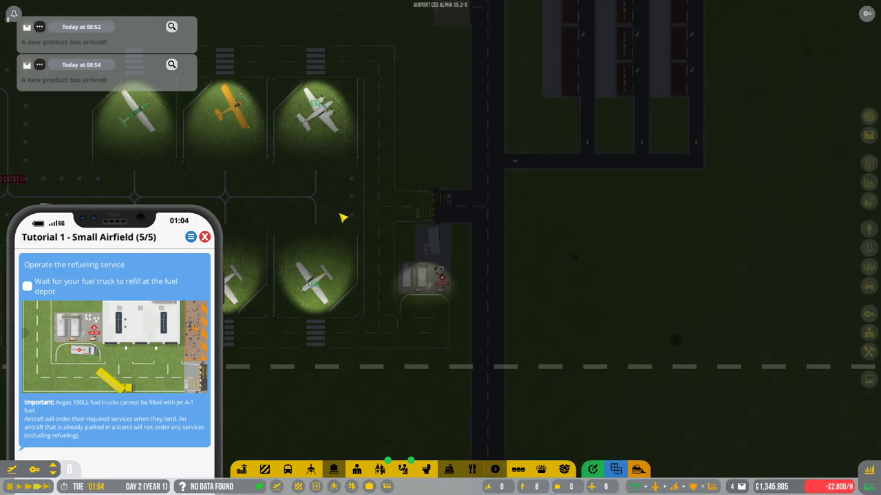
{"action": "mouse_move", "coordinate": [205, 237]}
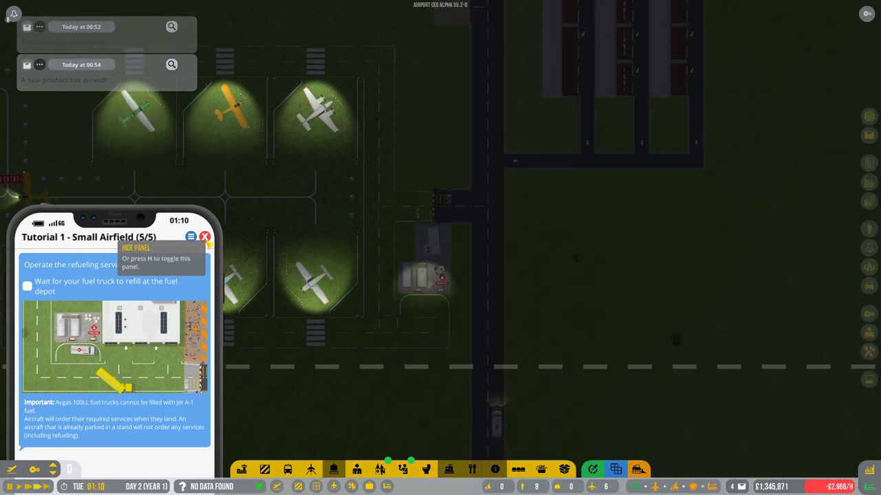
{"action": "left_click", "coordinate": [204, 237]}
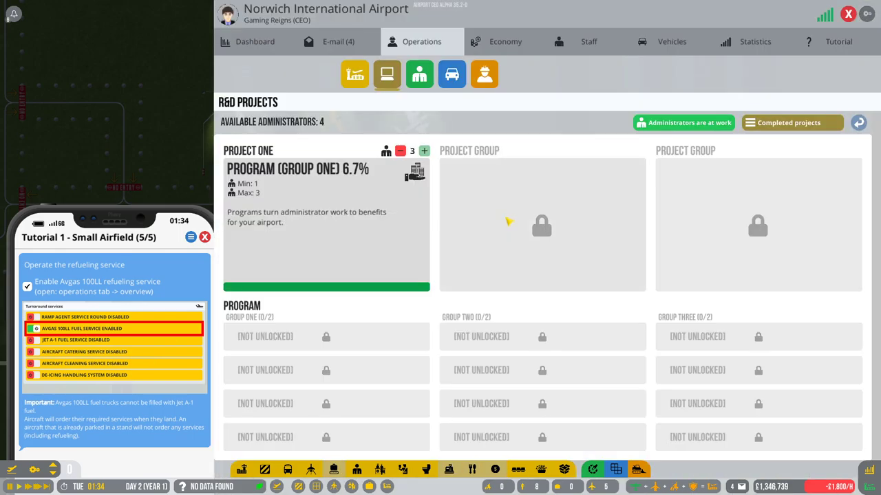
Close the research projects screen and pick the terminal foundation to build.
{"action": "left_click", "coordinate": [351, 74]}
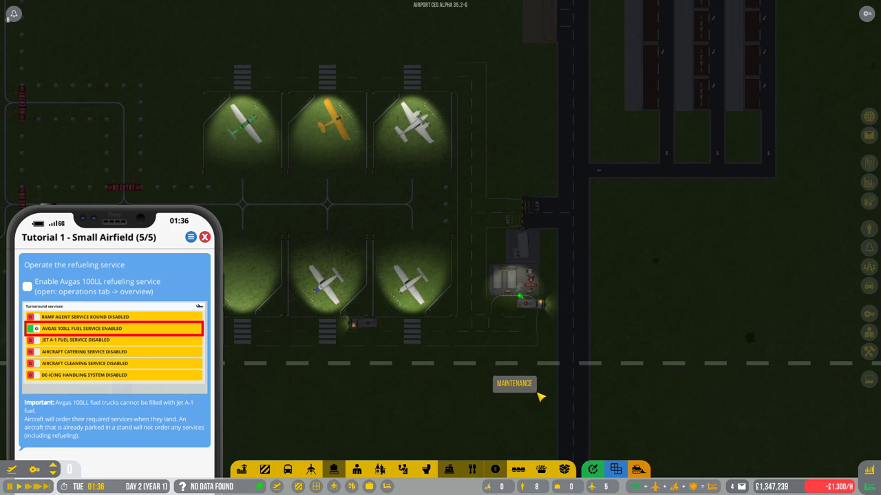
{"action": "left_click", "coordinate": [28, 287]}
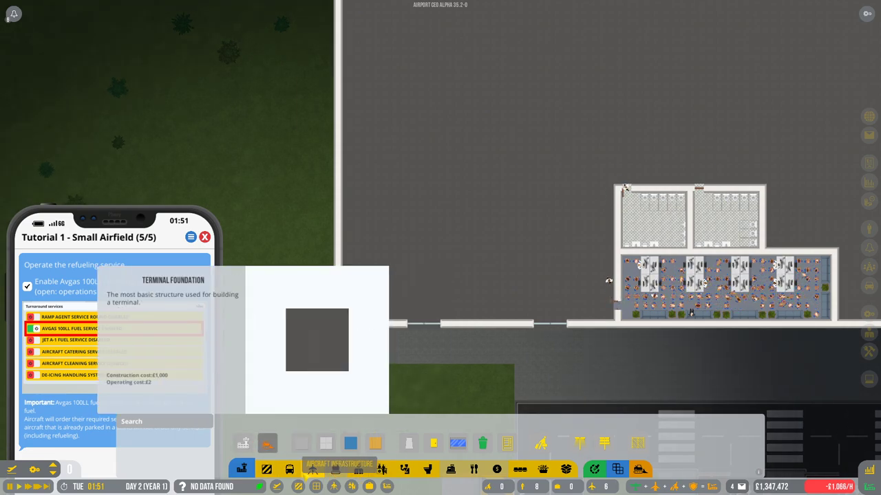
{"action": "left_click", "coordinate": [374, 468]}
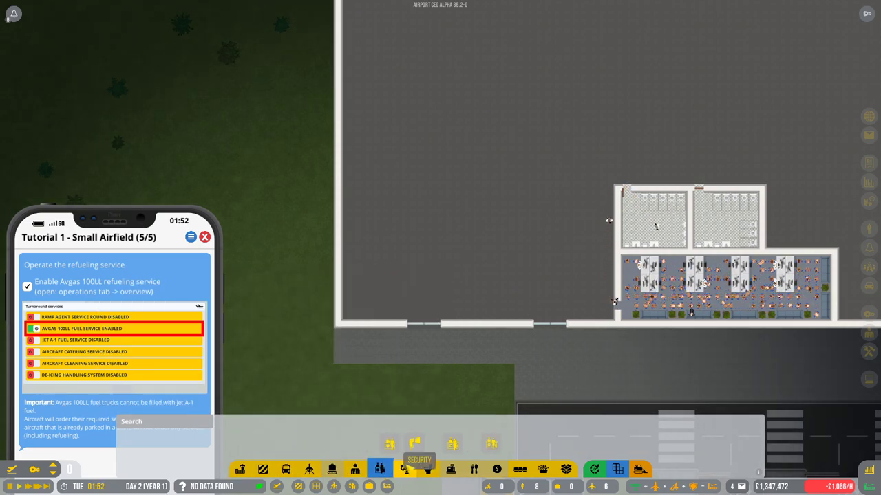
{"action": "left_click", "coordinate": [397, 446]}
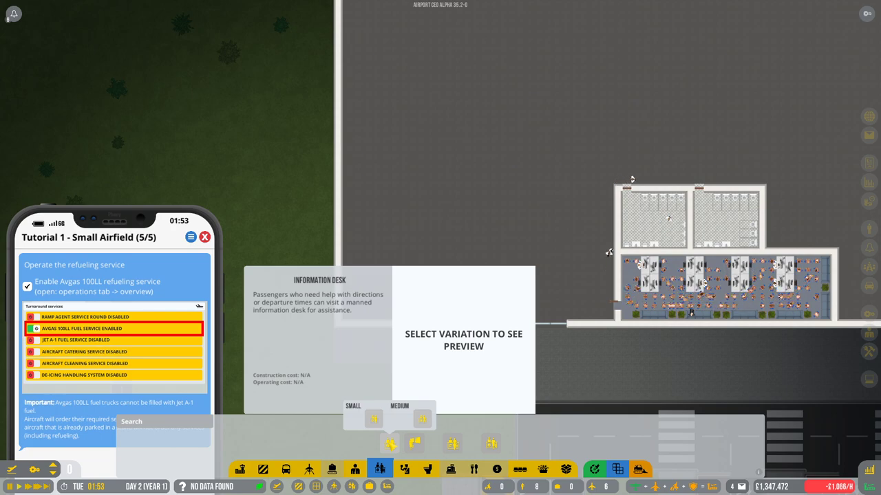
{"action": "left_click", "coordinate": [452, 442]}
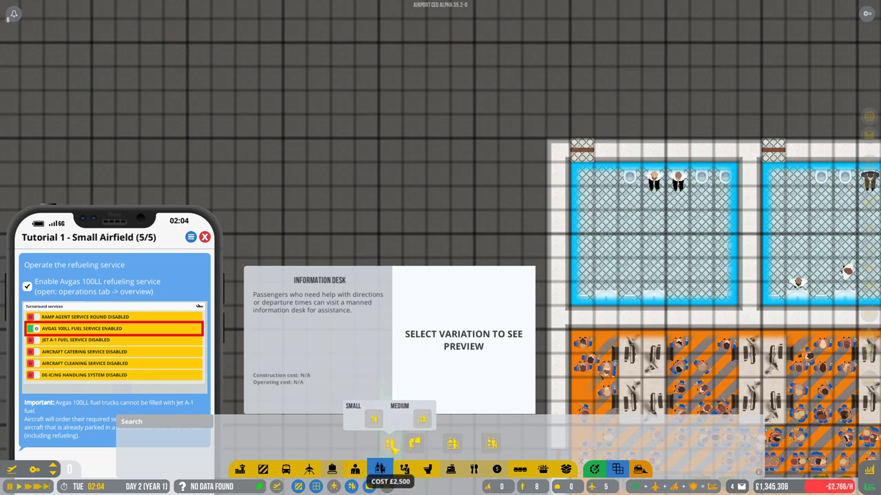
{"action": "left_click", "coordinate": [396, 418]}
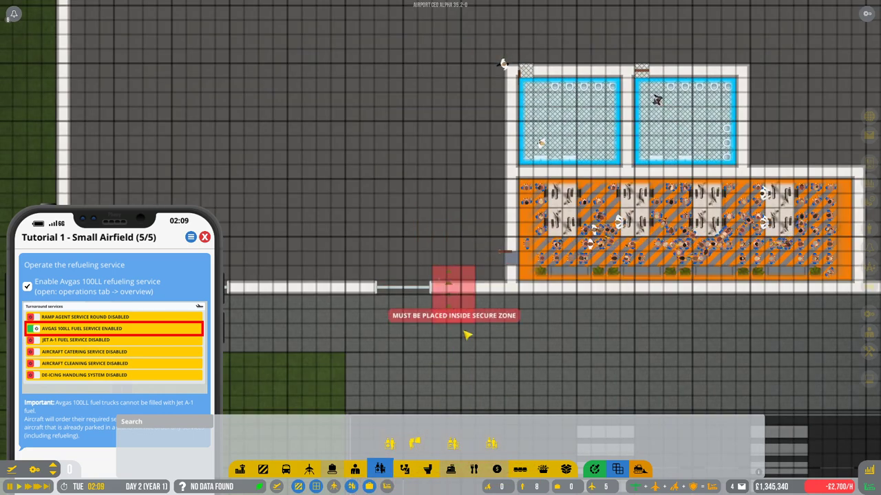
{"action": "left_click", "coordinate": [451, 418]}
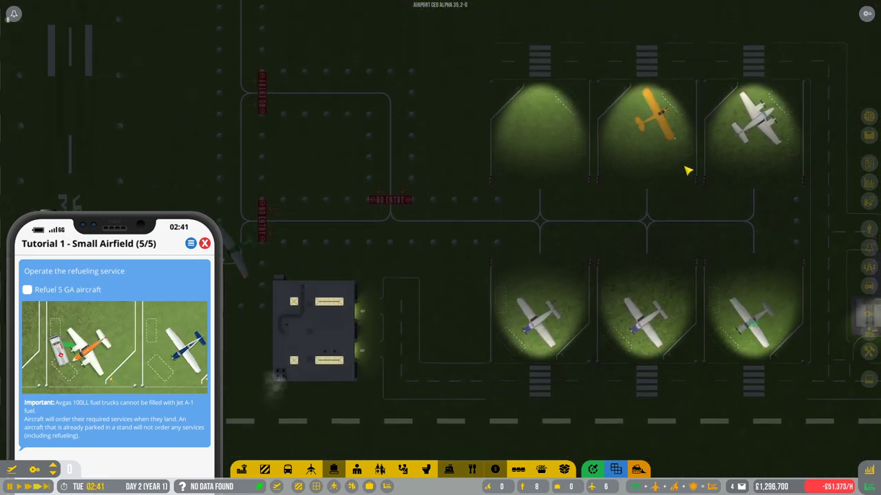
Place the check-in desks inside the empty terminal room.
{"action": "left_click", "coordinate": [456, 327]}
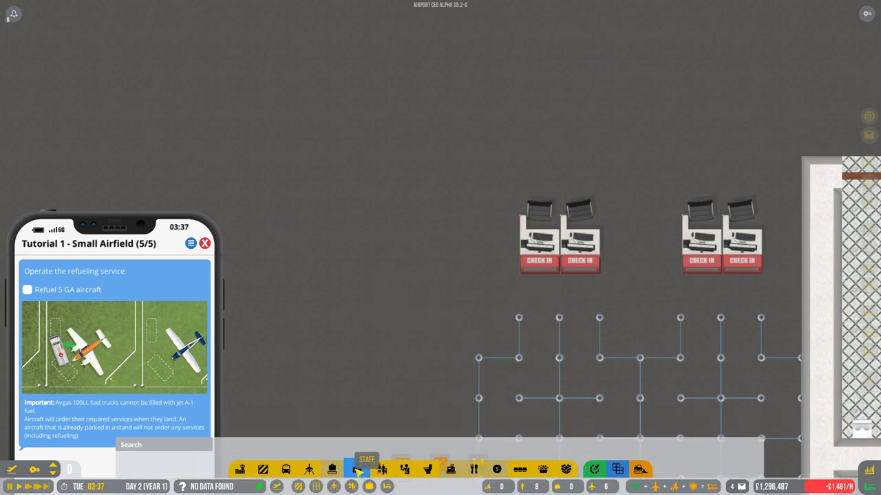
Choose the red carpet floor from the terminal flooring options.
{"action": "left_click", "coordinate": [360, 471]}
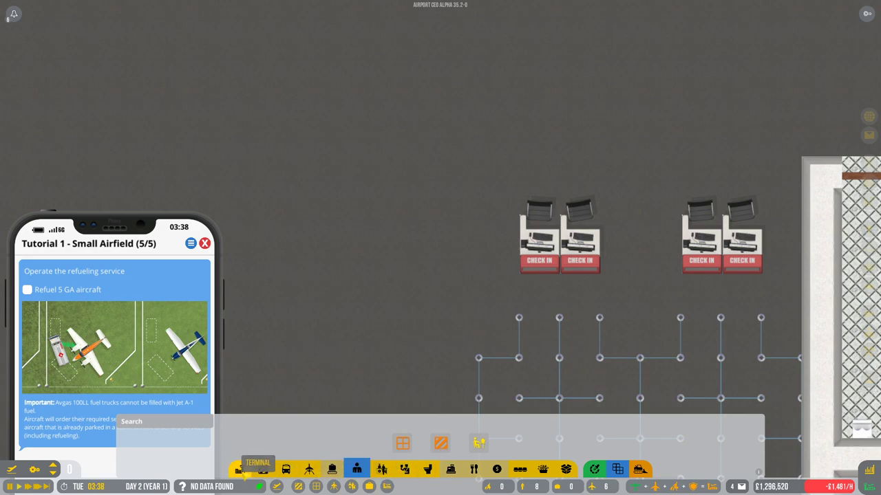
{"action": "left_click", "coordinate": [266, 465]}
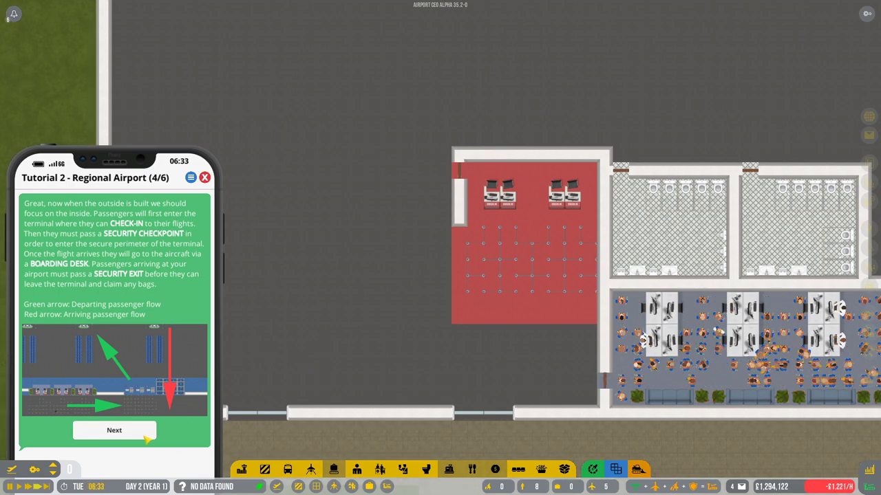
Advance the tutorial and drag two terminal foundation strips north of the building.
{"action": "left_click", "coordinate": [114, 429]}
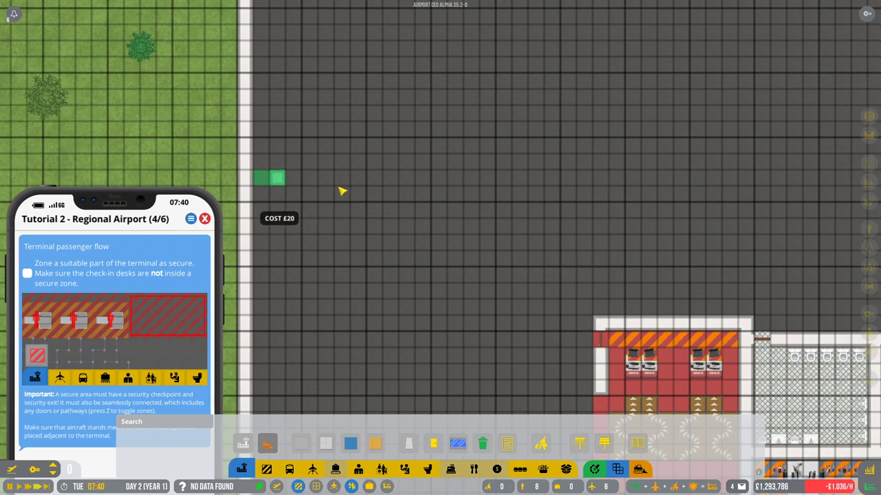
{"action": "left_click_drag", "start_coordinate": [268, 179], "coordinate": [605, 178]}
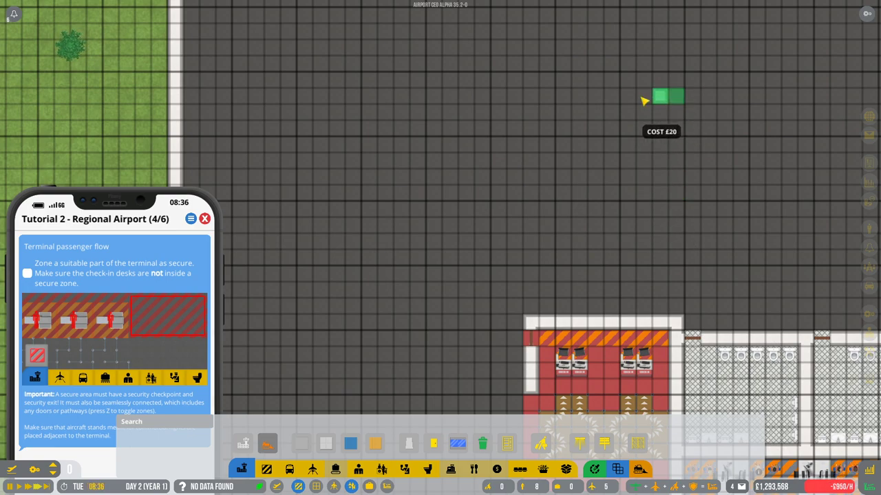
{"action": "left_click_drag", "start_coordinate": [660, 97], "coordinate": [255, 96]}
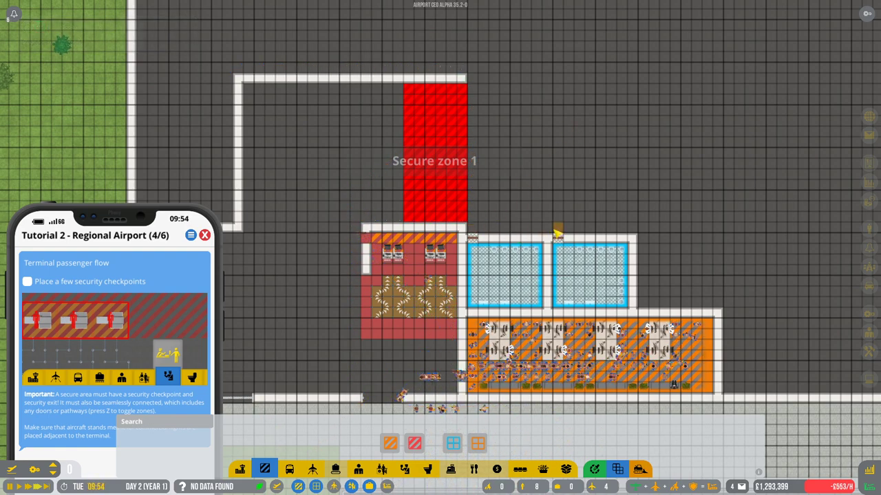
Drag Secure zone 1 over the upper extension in two passes.
{"action": "left_click_drag", "start_coordinate": [479, 85], "coordinate": [640, 221]}
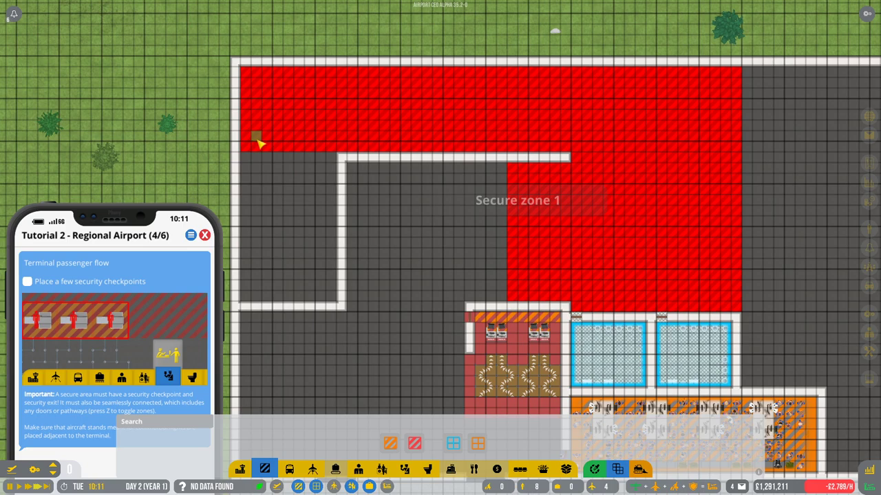
{"action": "left_click_drag", "start_coordinate": [259, 143], "coordinate": [339, 300]}
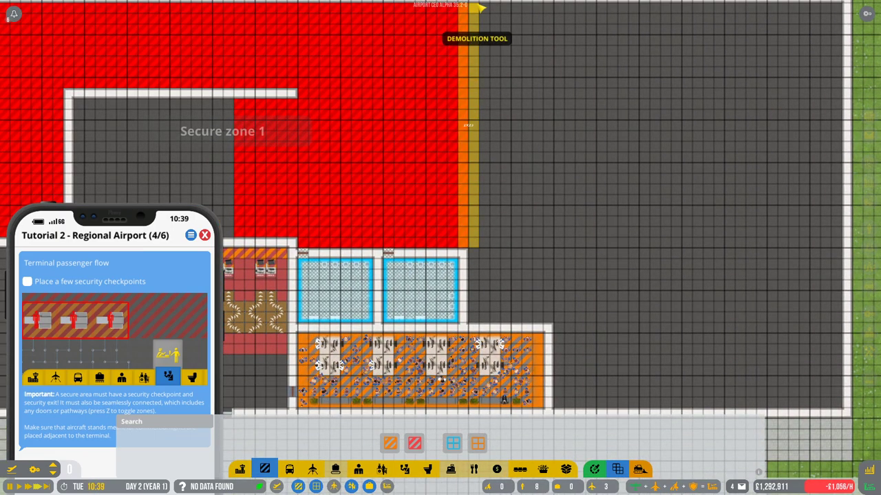
{"action": "scroll", "scroll_direction": "down", "scroll_amount": 3}
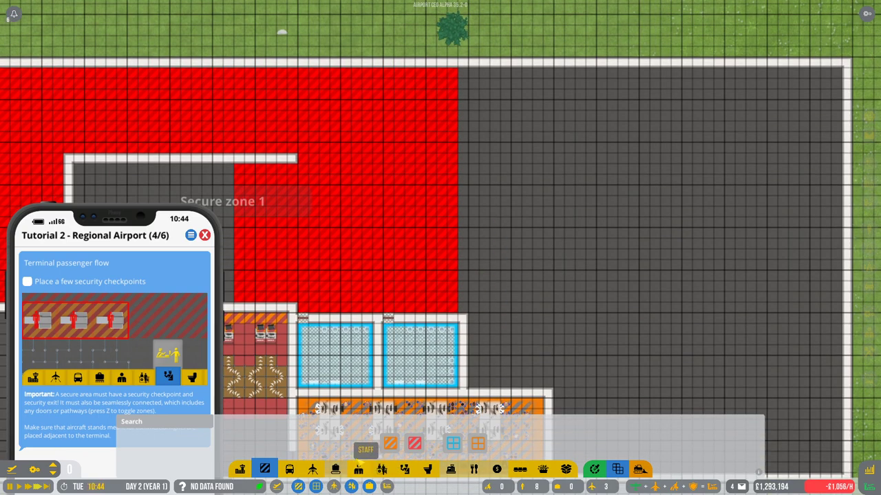